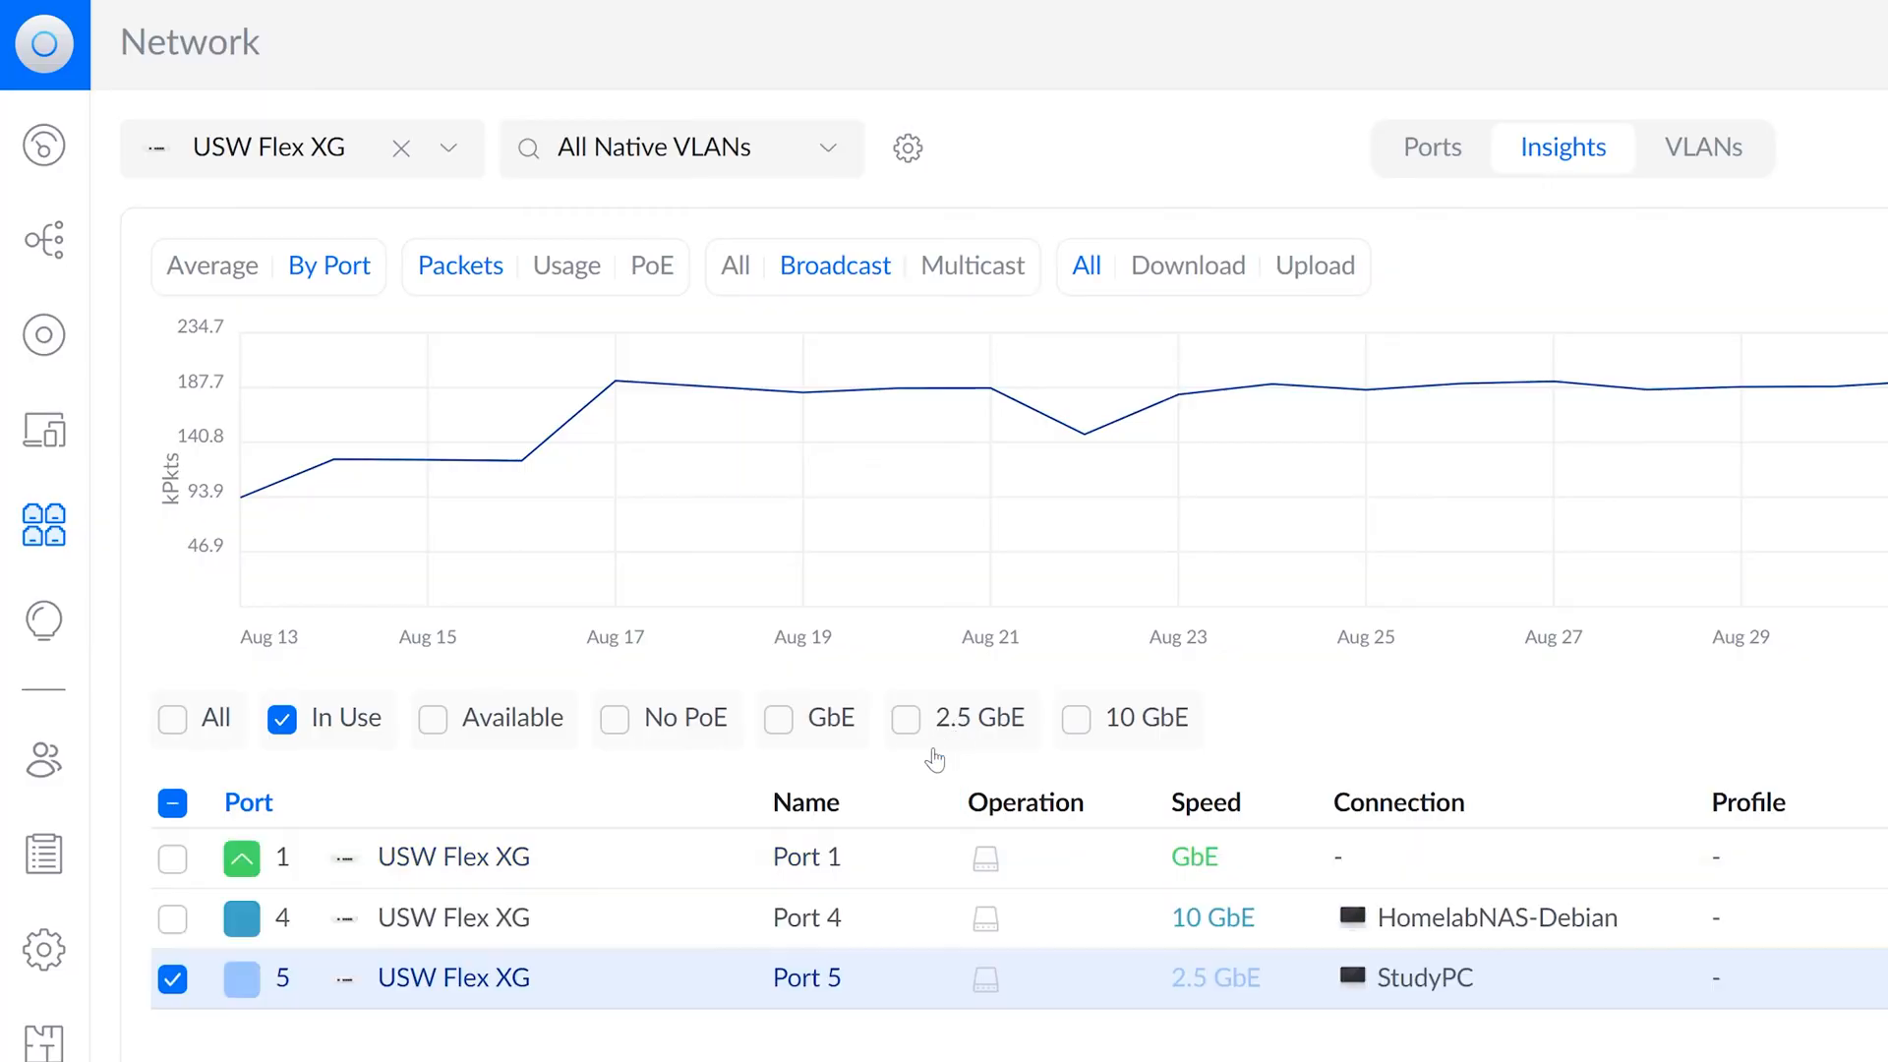
Add Port 4 to the Insights chart, then view Port 3's manual advanced options and link speed choices
left_click(173, 918)
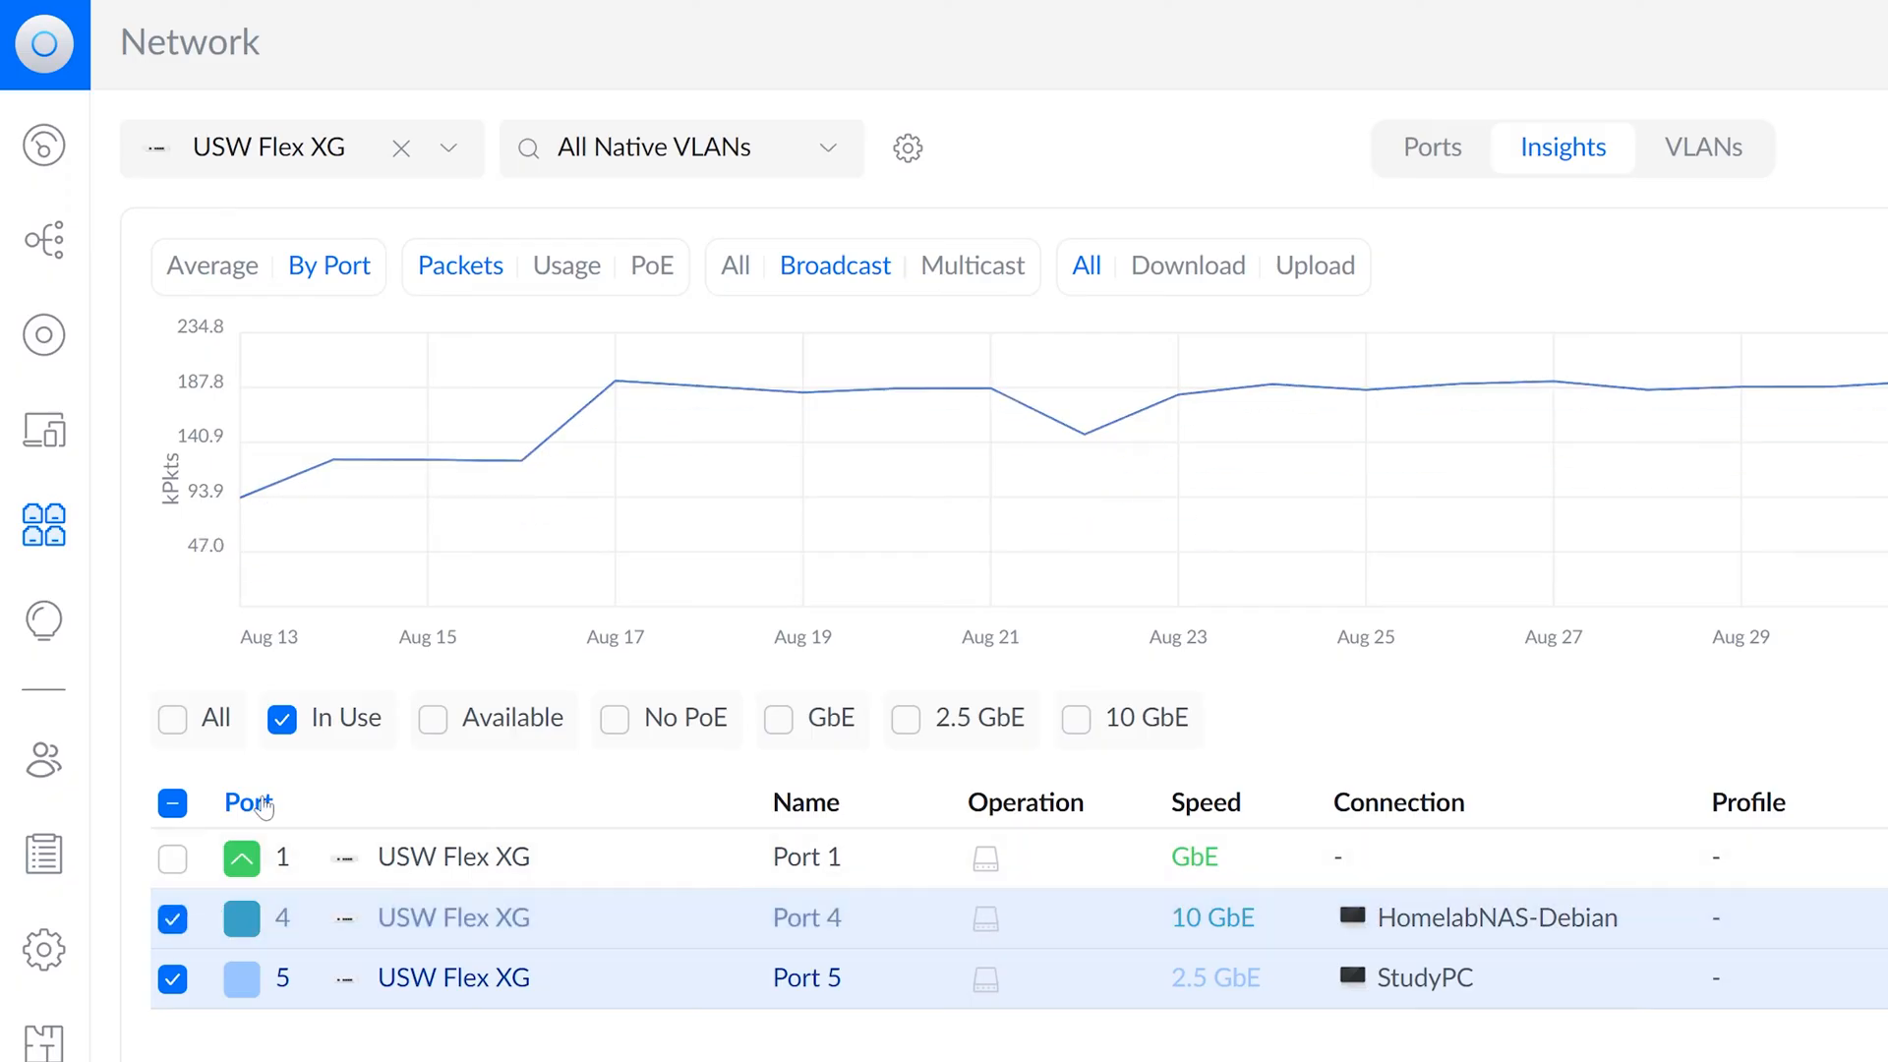
mouse_move(1084, 435)
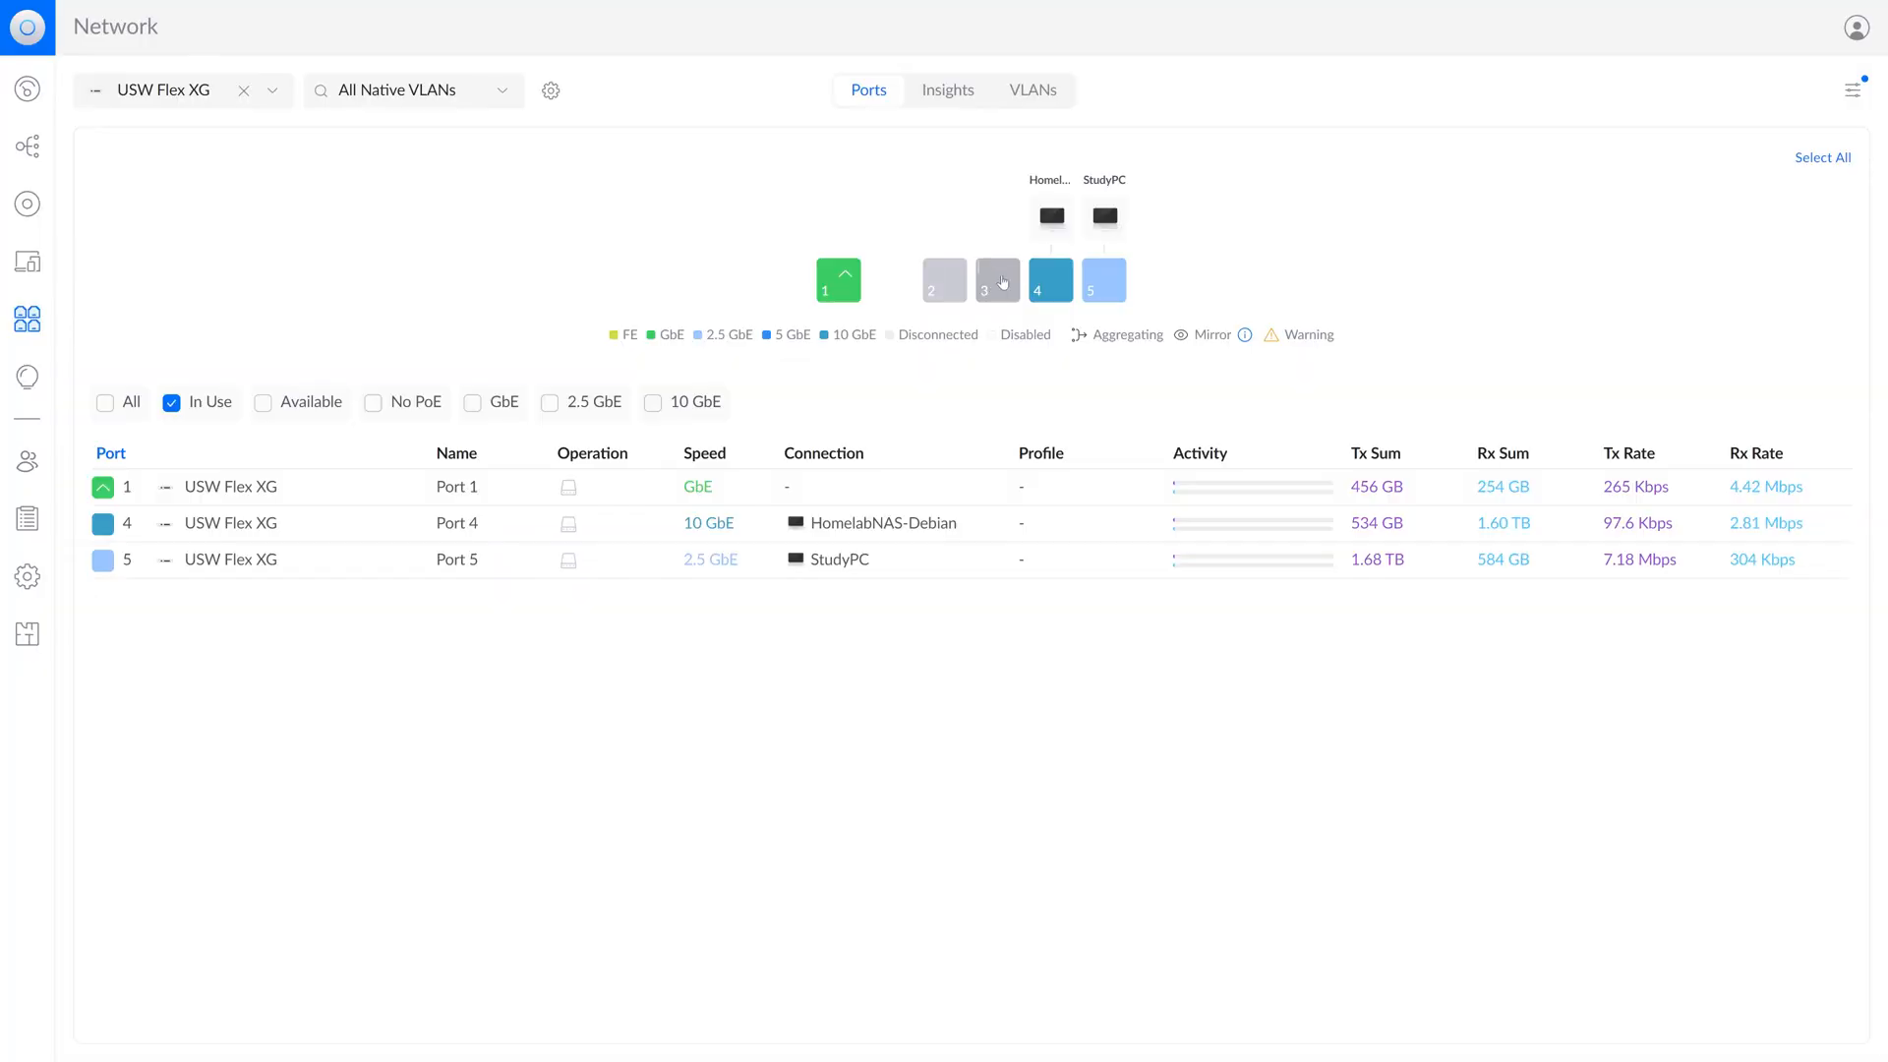
left_click(997, 281)
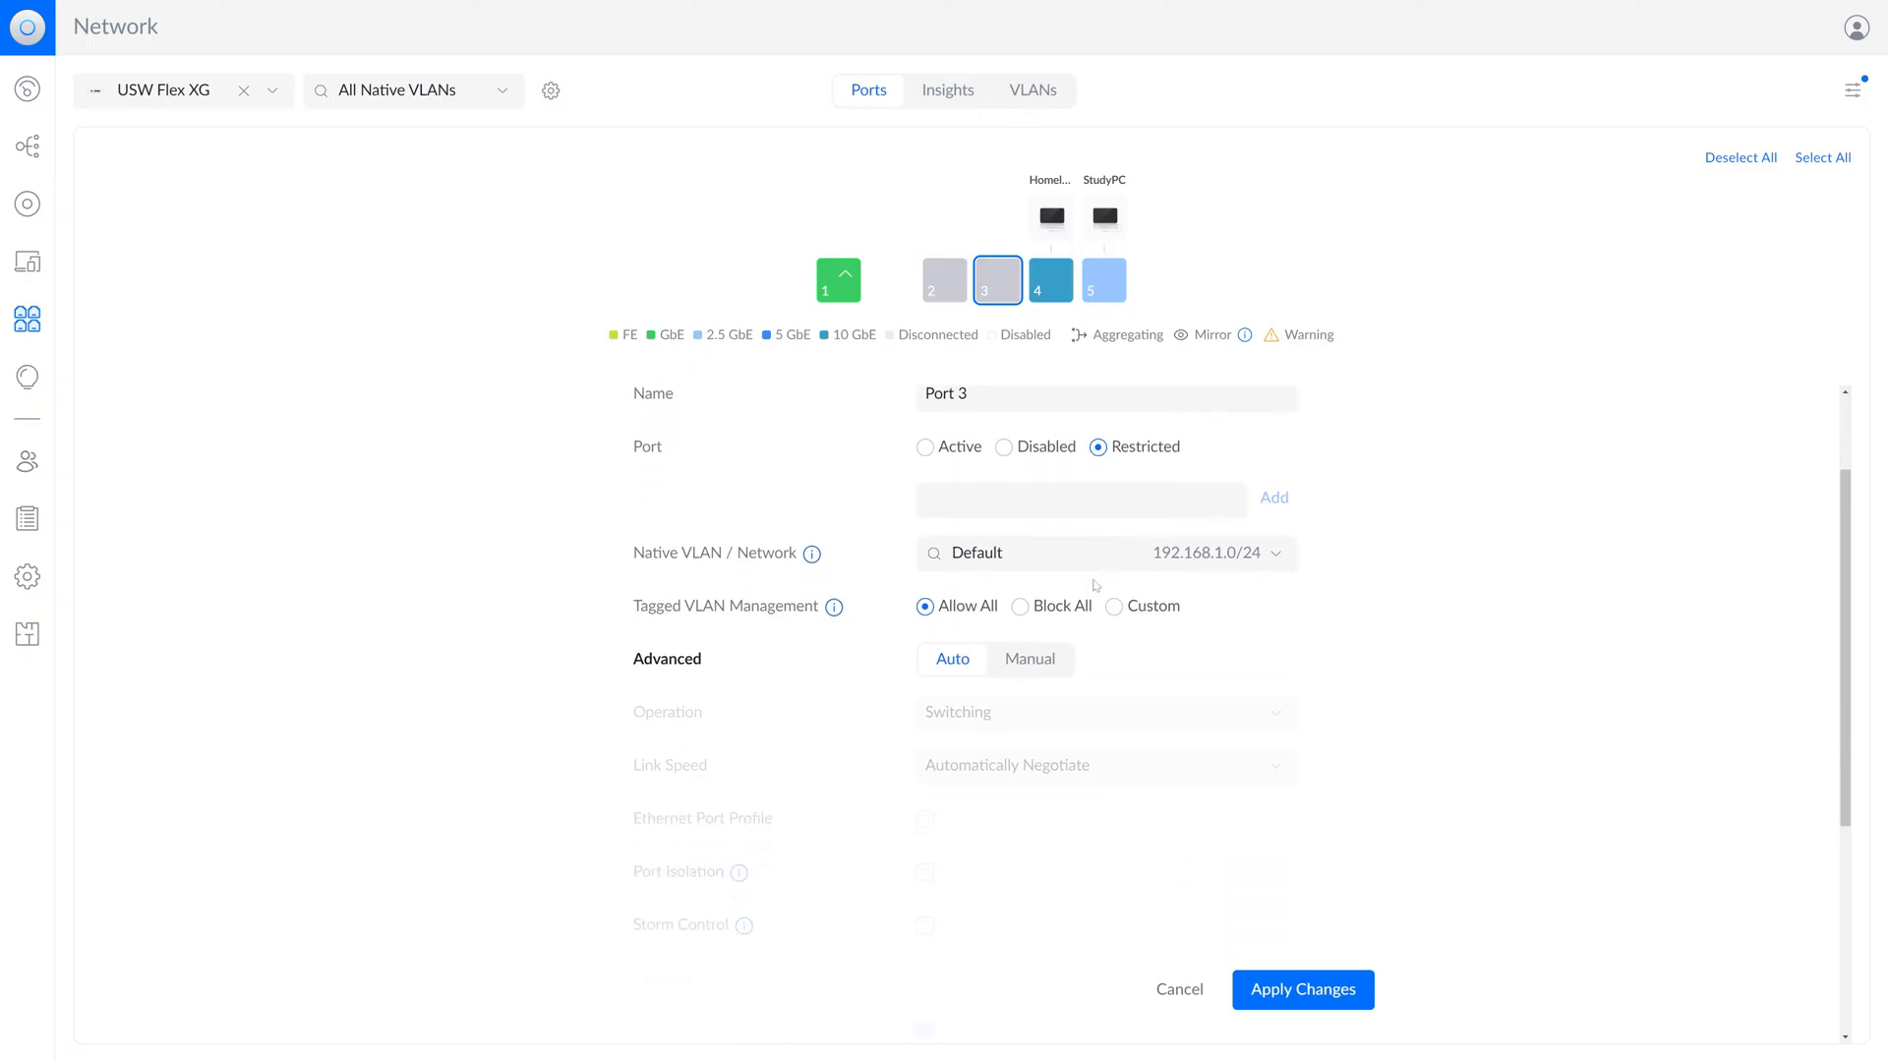
left_click(1028, 659)
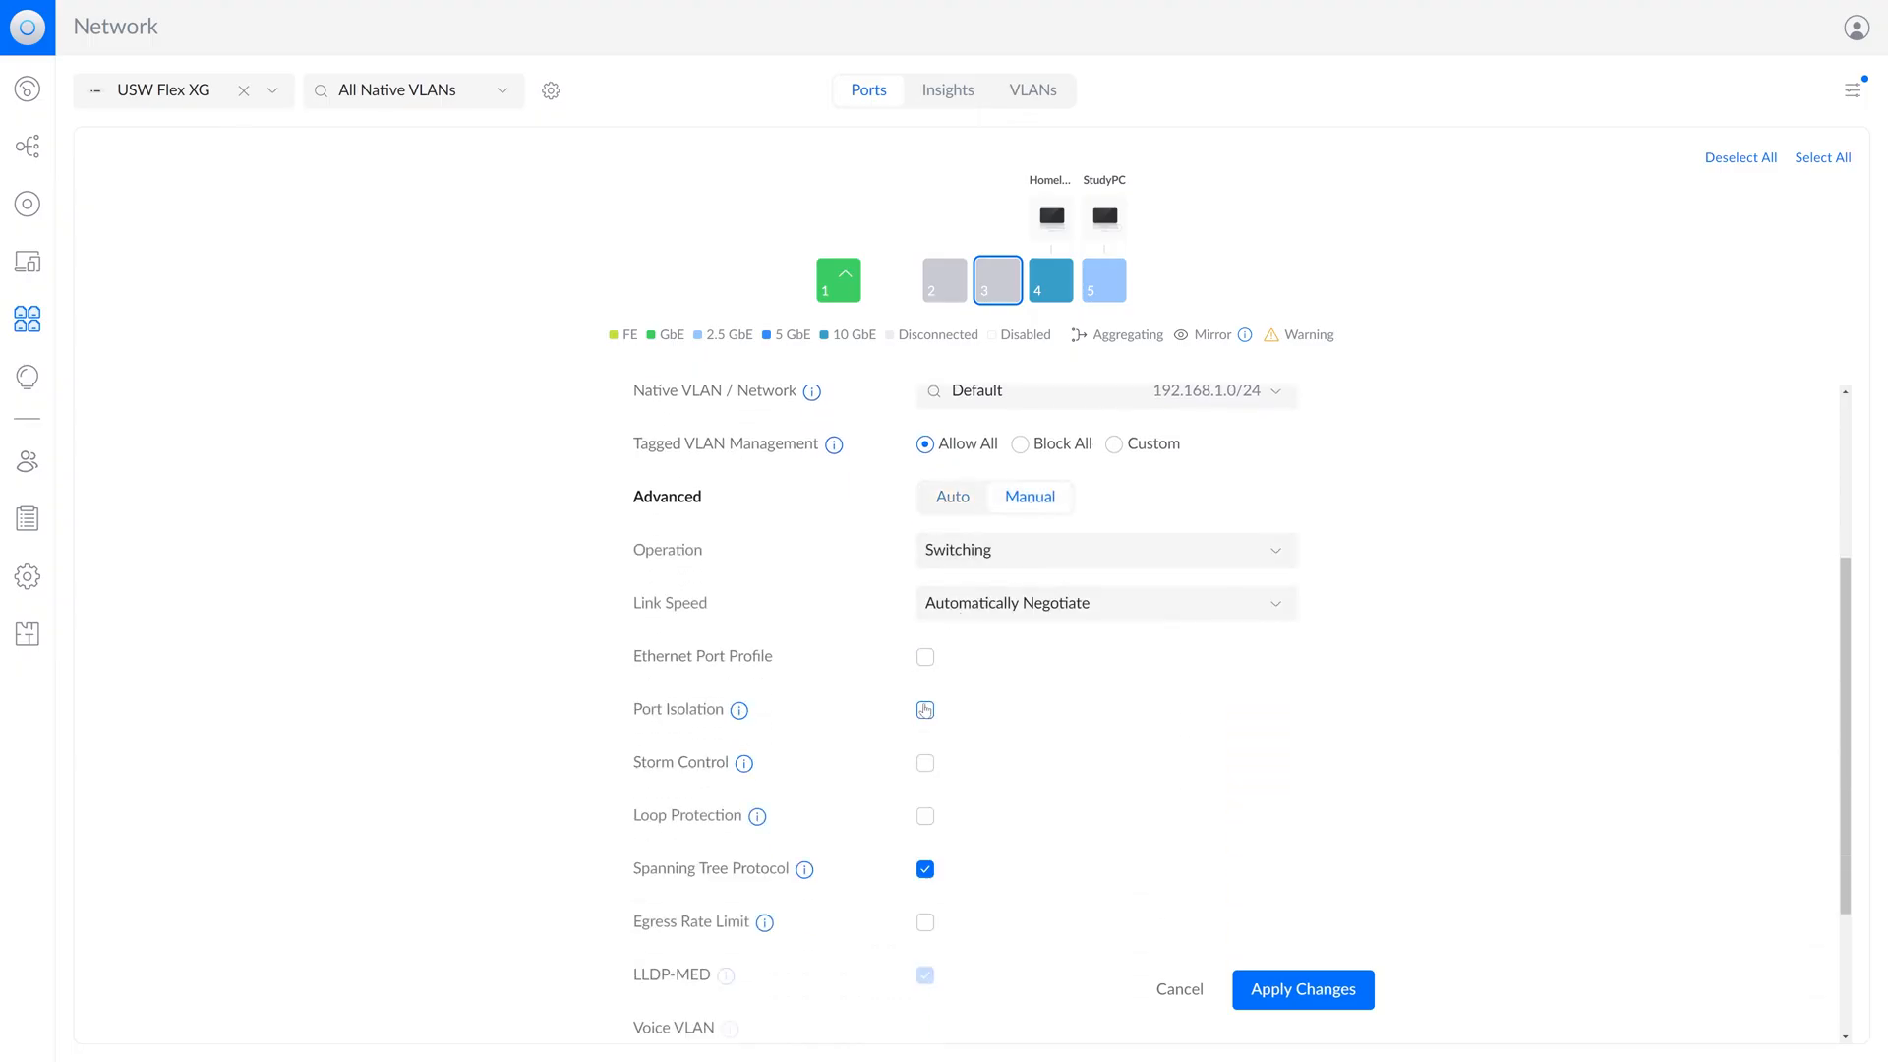
left_click(1104, 602)
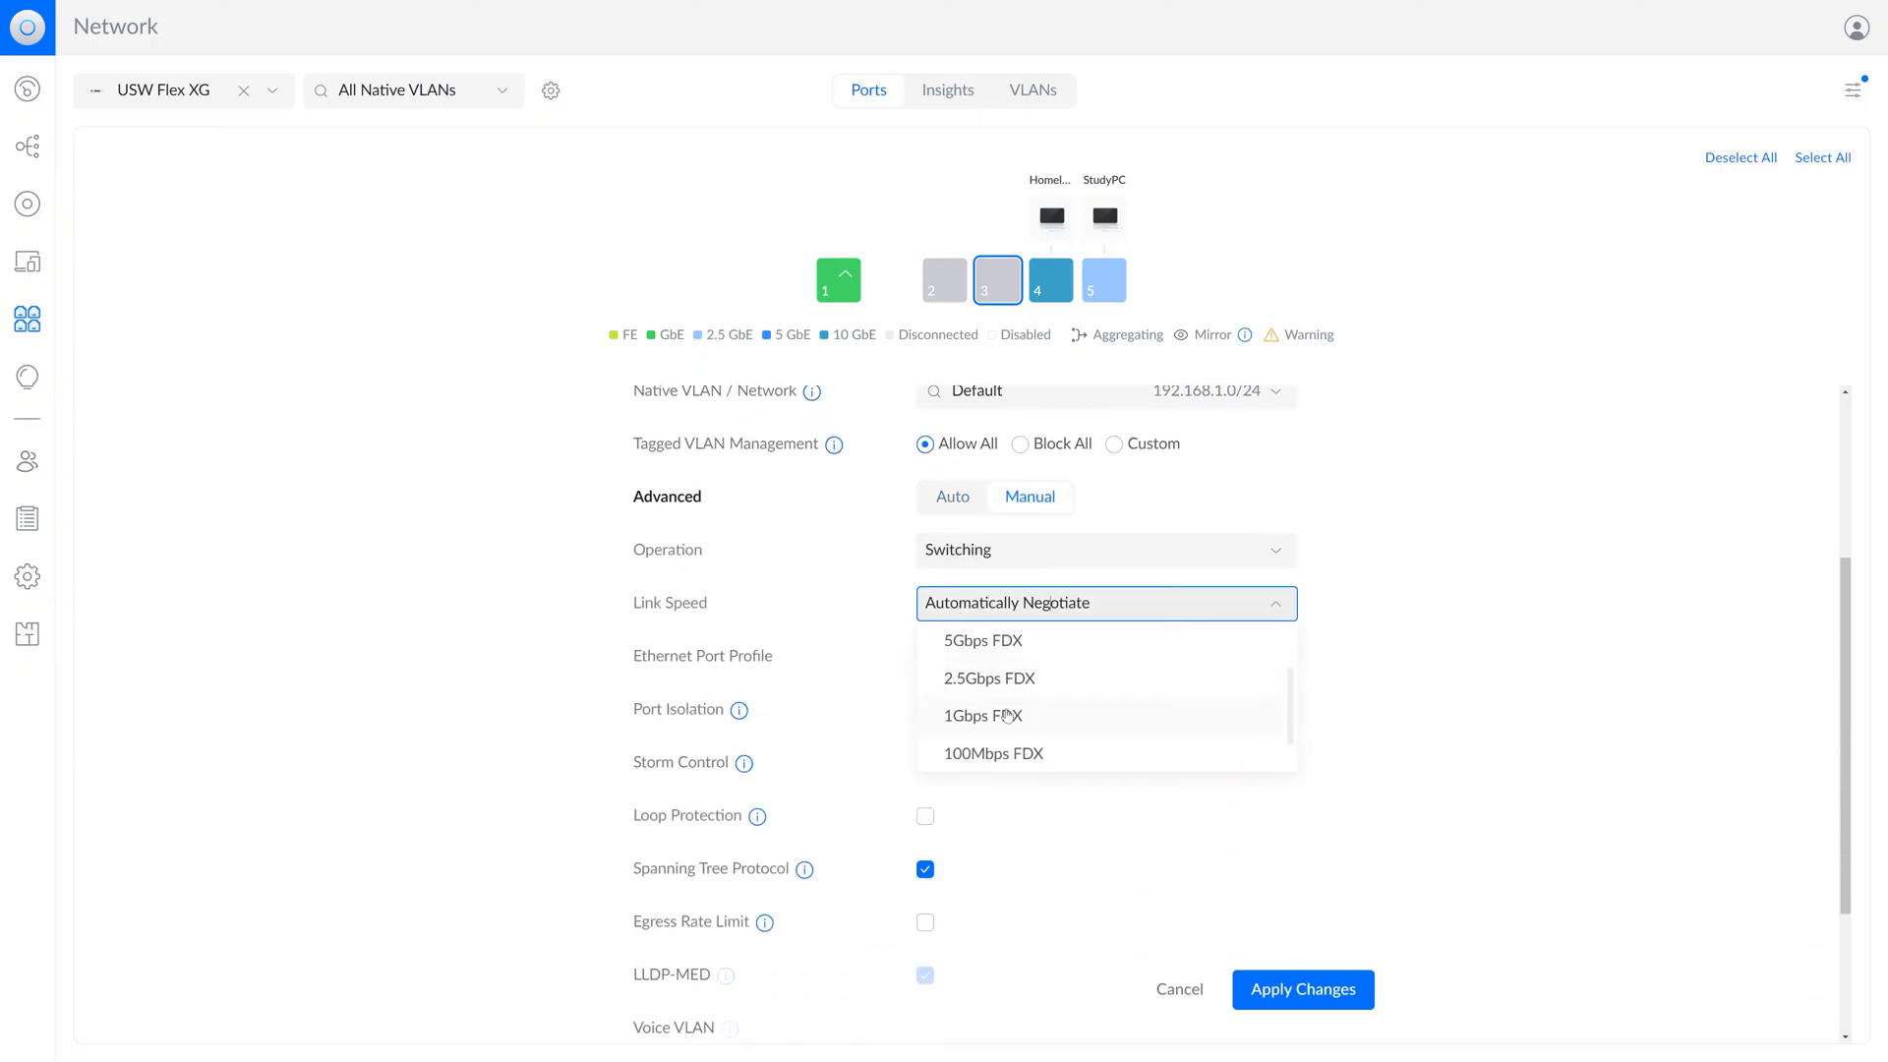
left_click(983, 716)
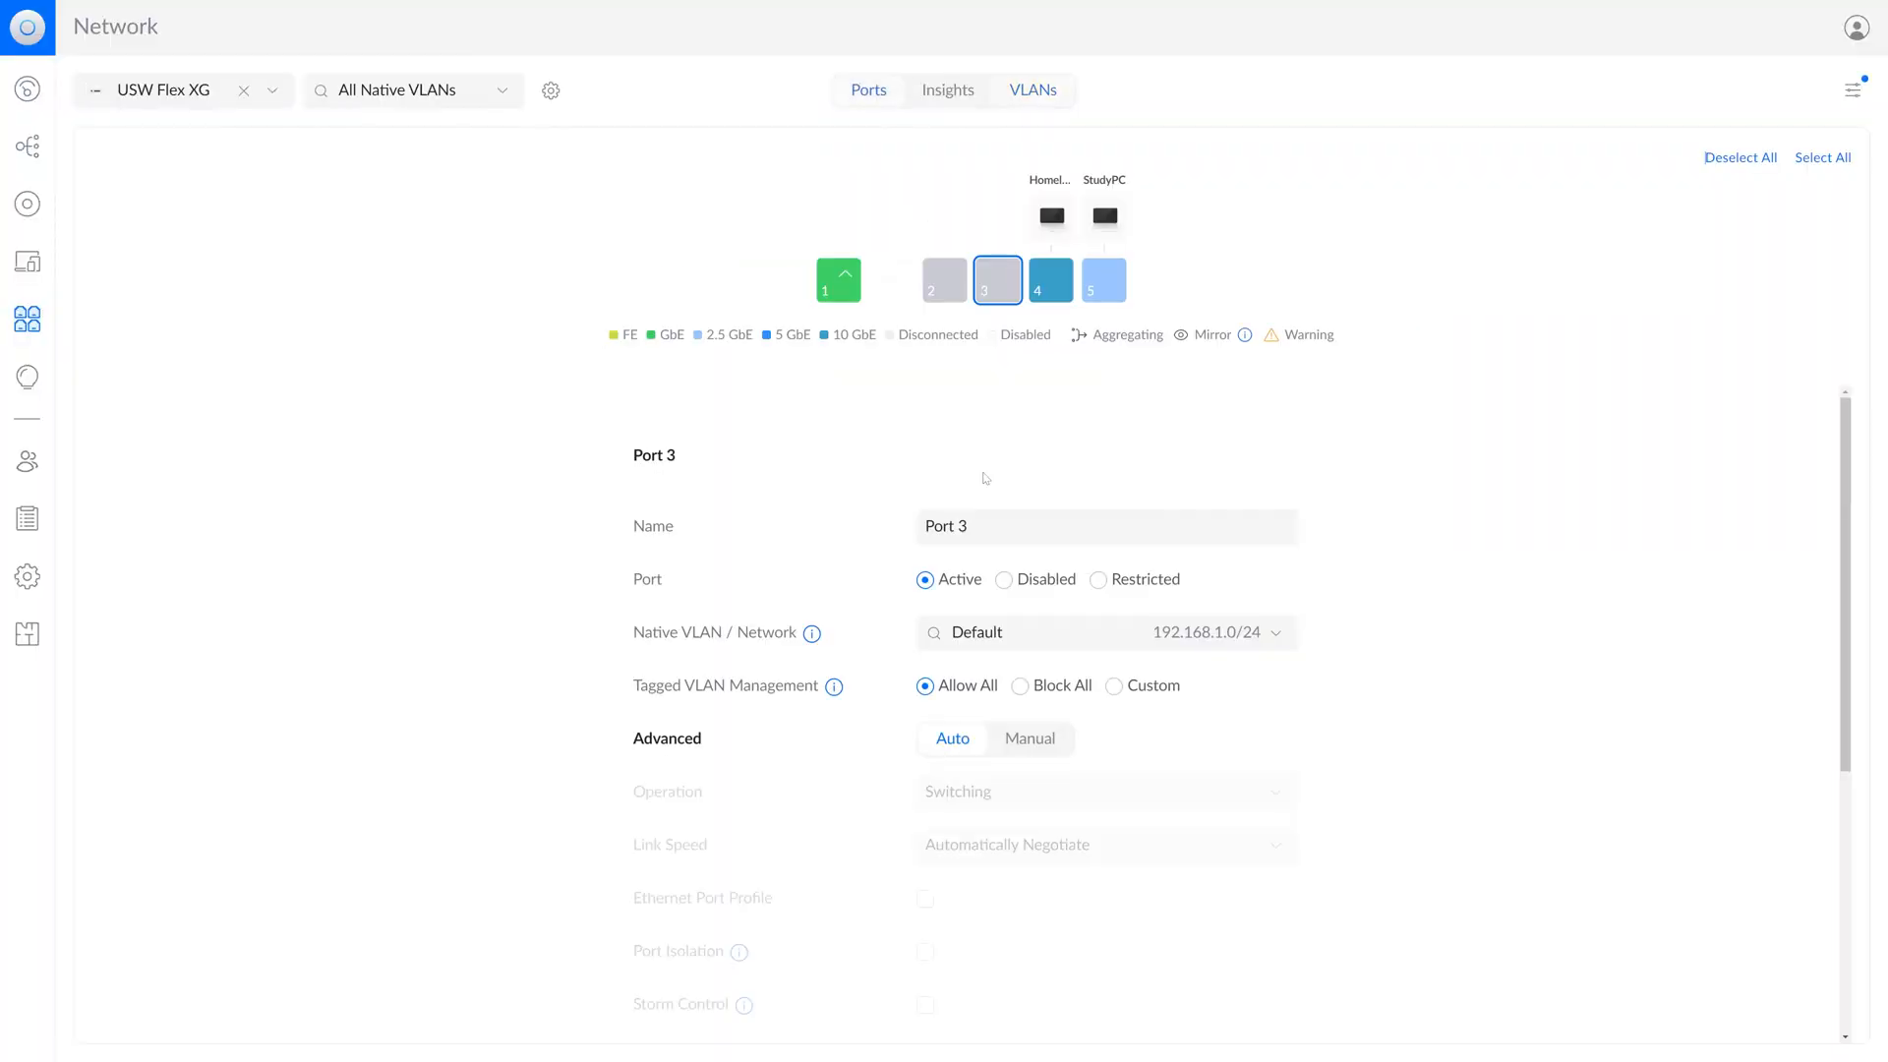
Assign Port 3 the xvcxvxc (2) native network, Block All tagged VLANs, and manual advanced settings
left_click(1102, 632)
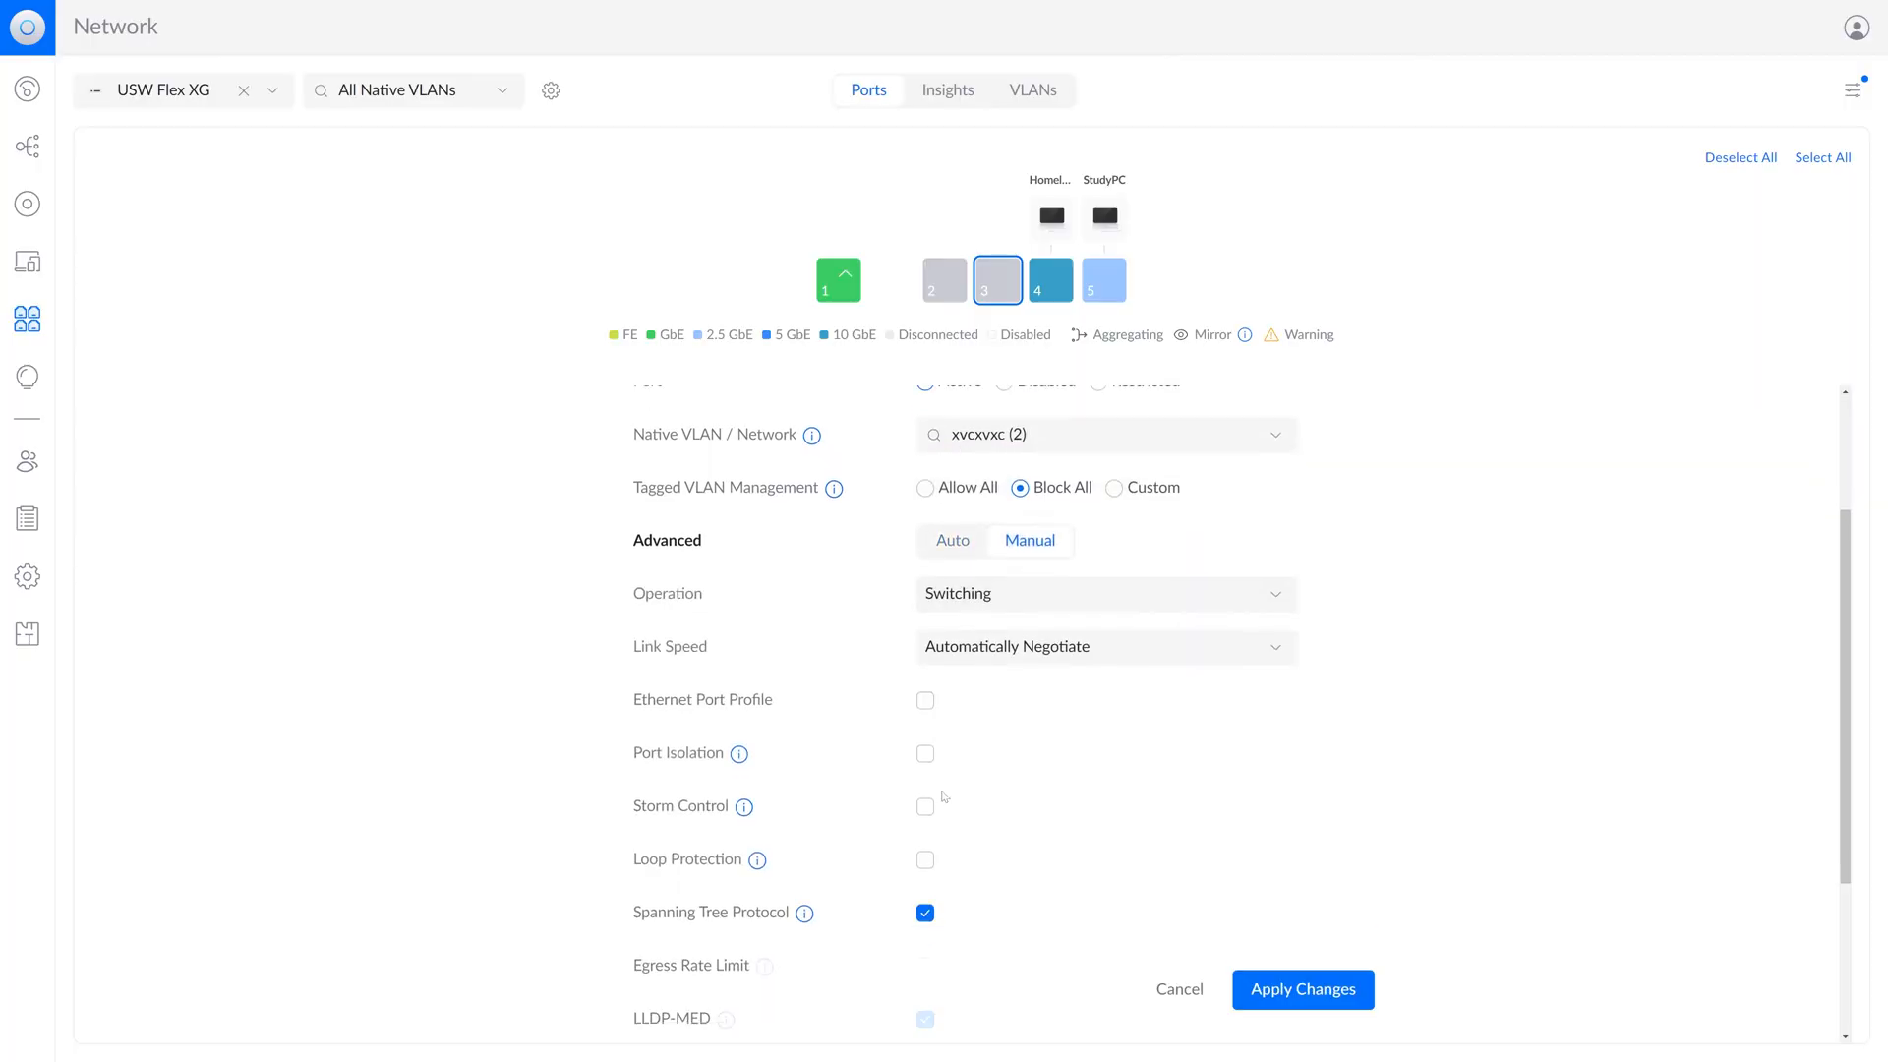
Cancel the pending Port 3 changes, returning to the in-use ports list
left_click(924, 783)
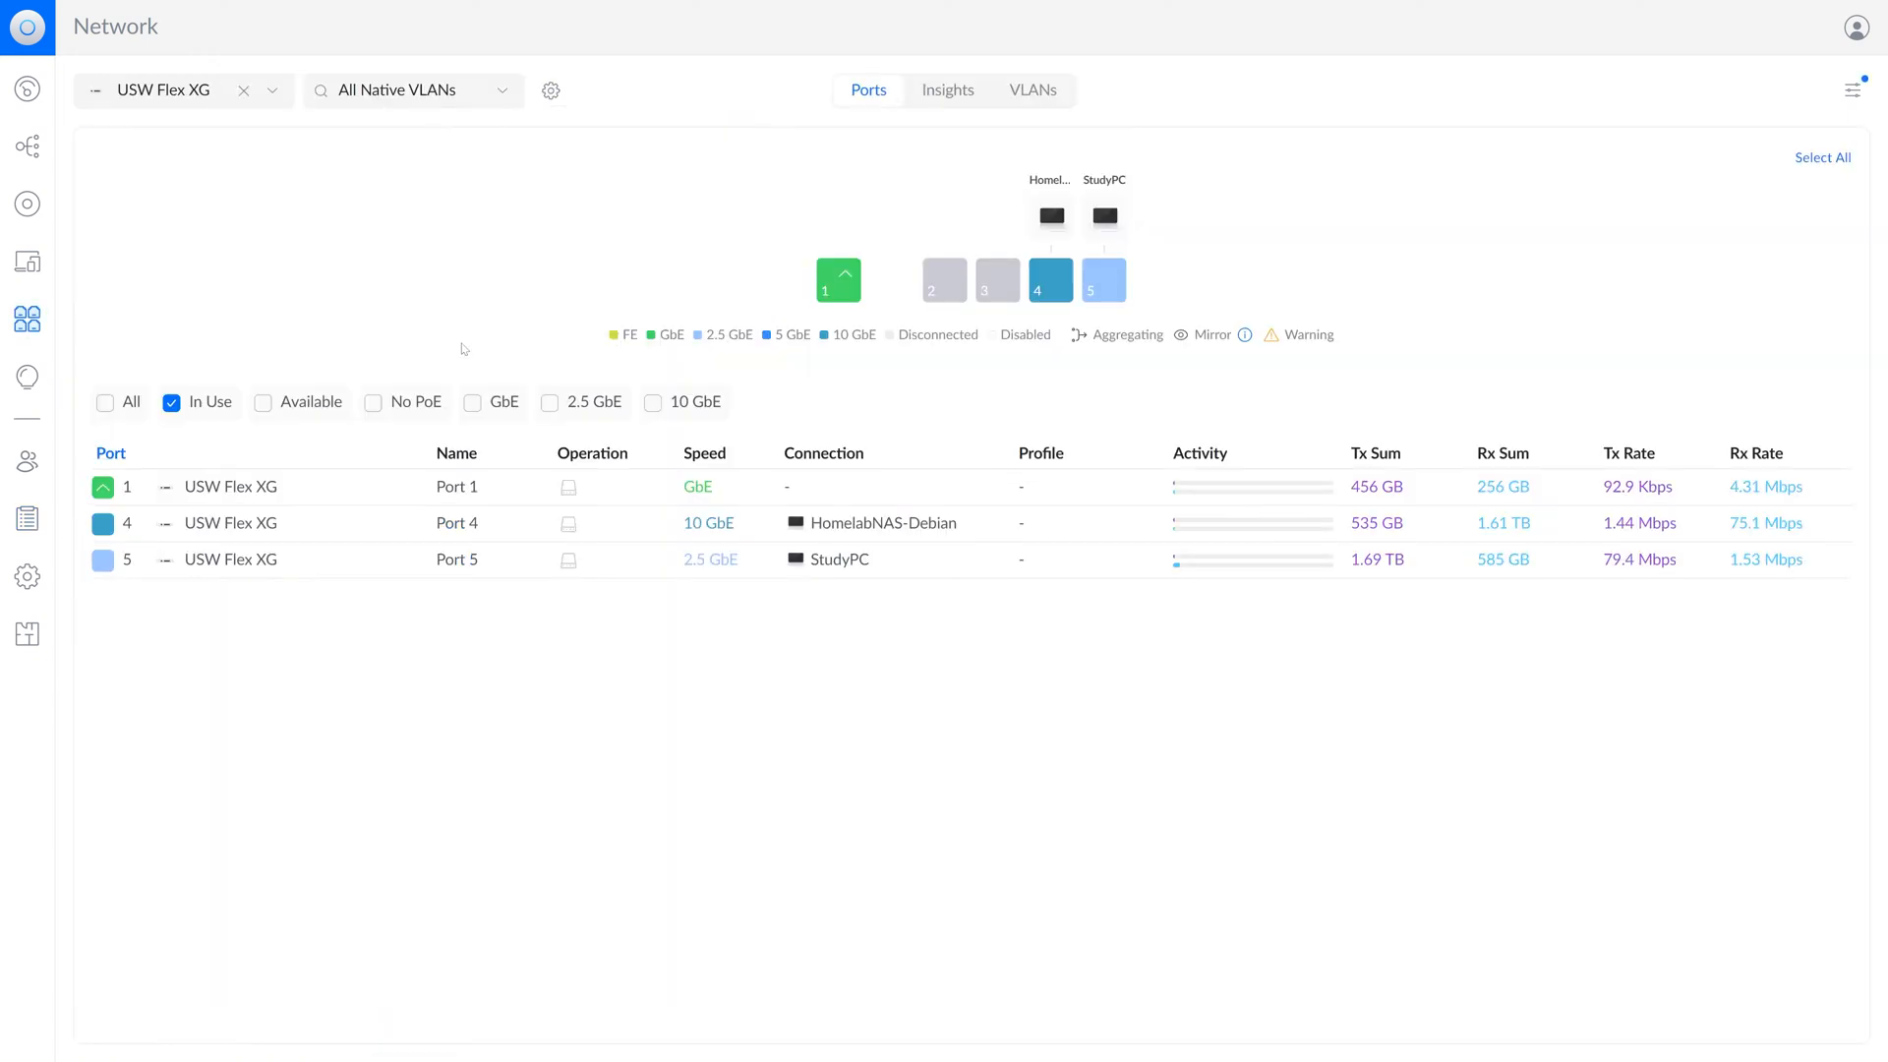
left_click(1051, 279)
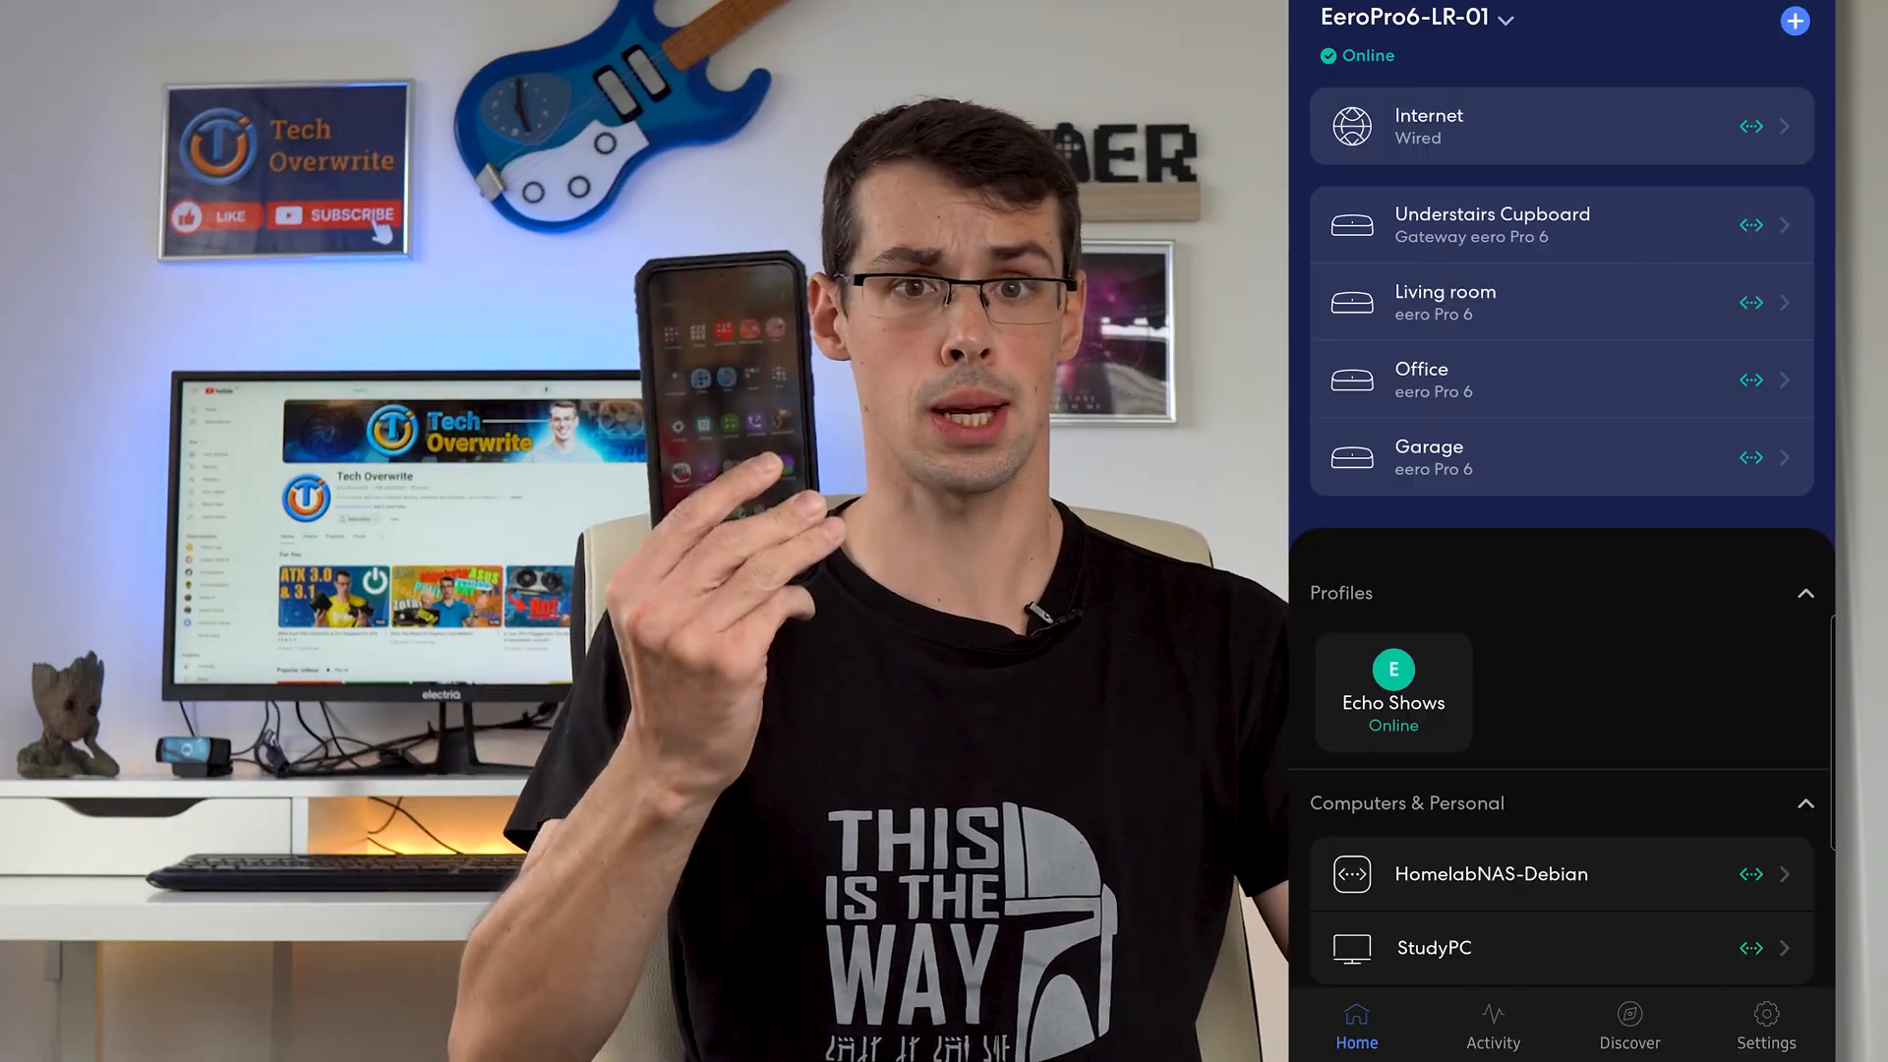
left_click(1428, 126)
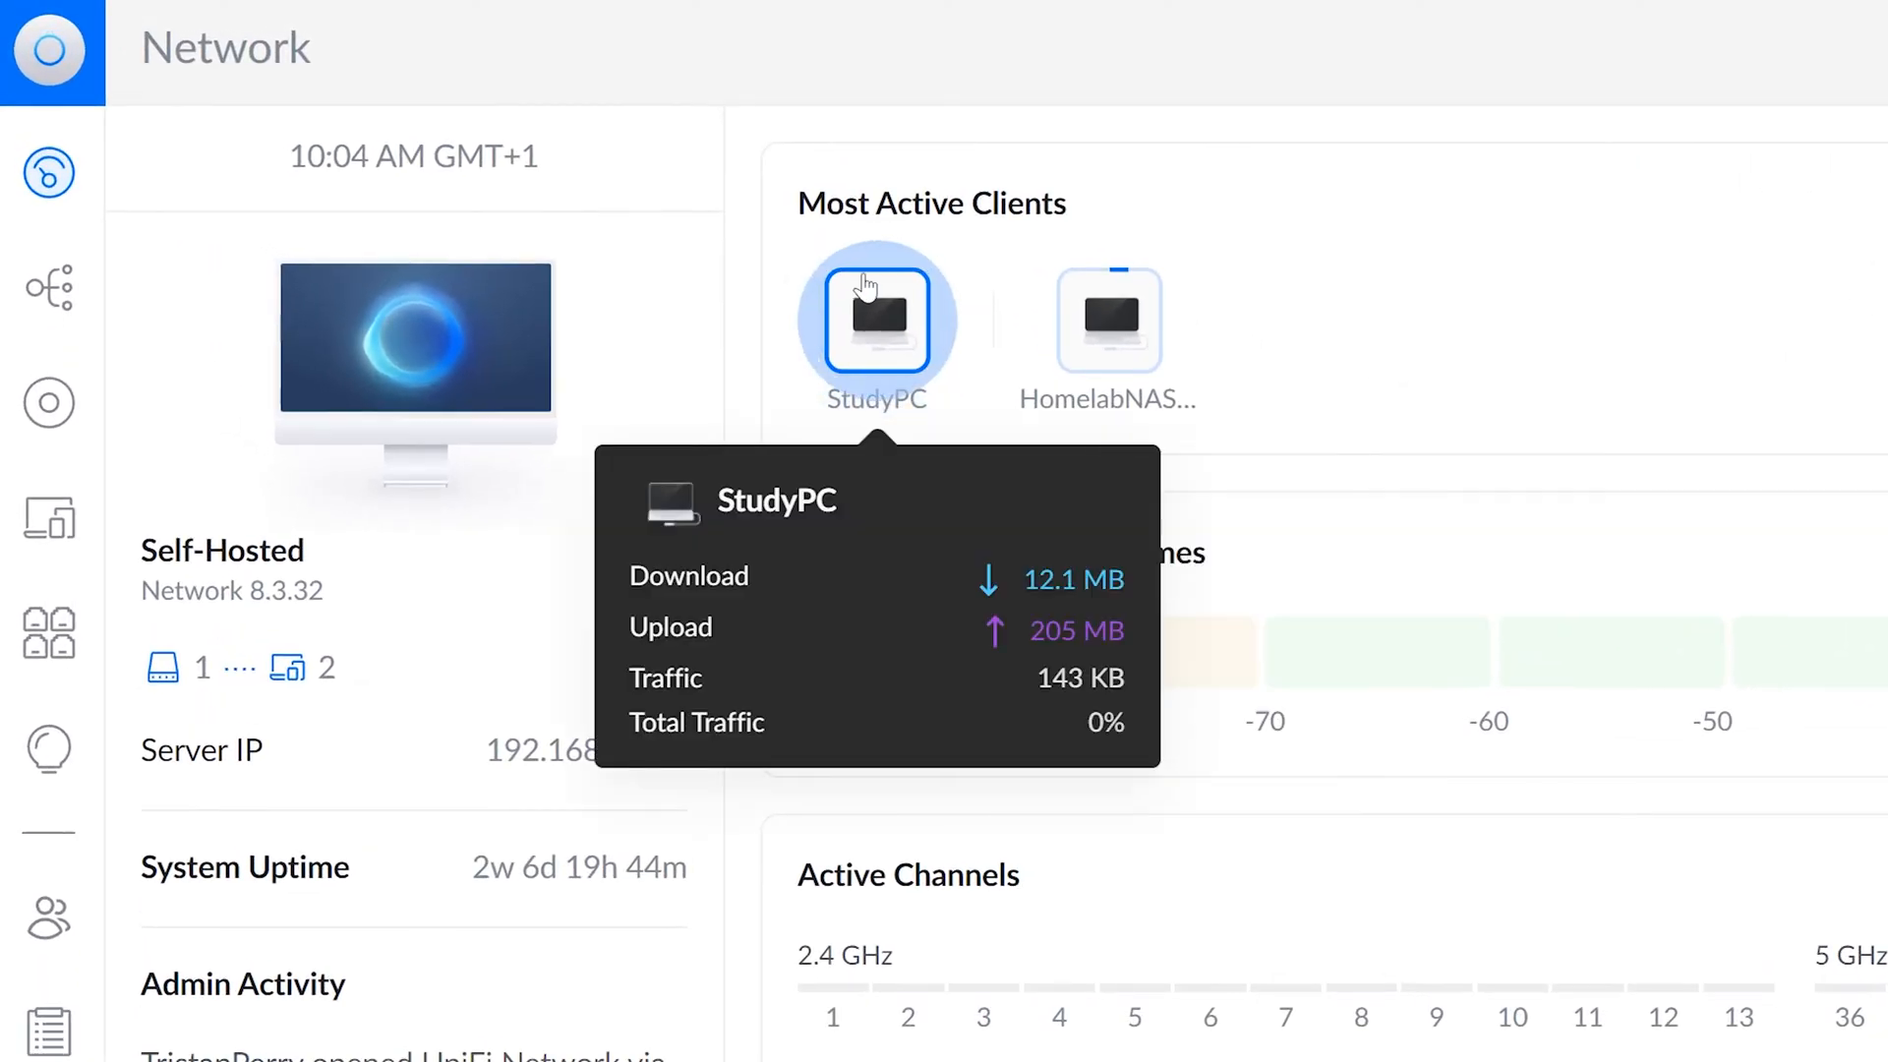
mouse_move(1109, 317)
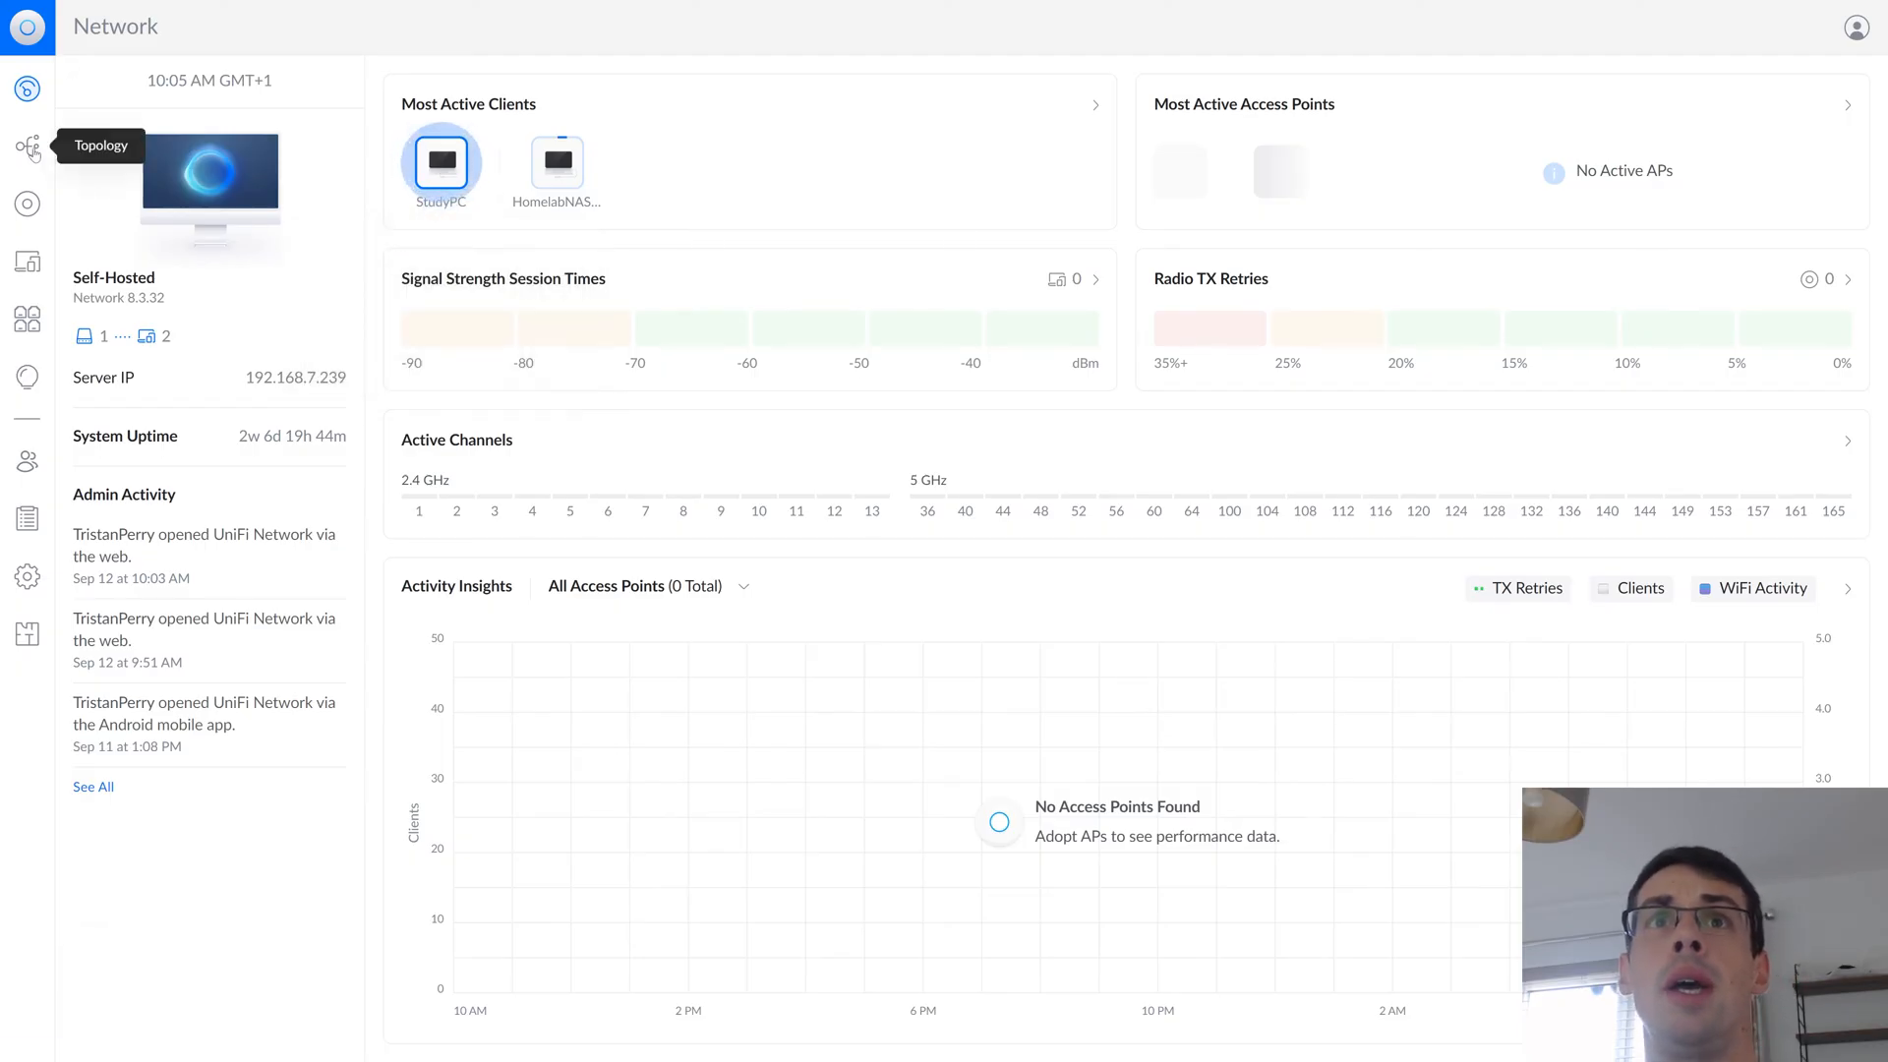
Show the topology map with the USW Flex XG linked to HomelabNAS-Debian and StudyPC
left_click(26, 145)
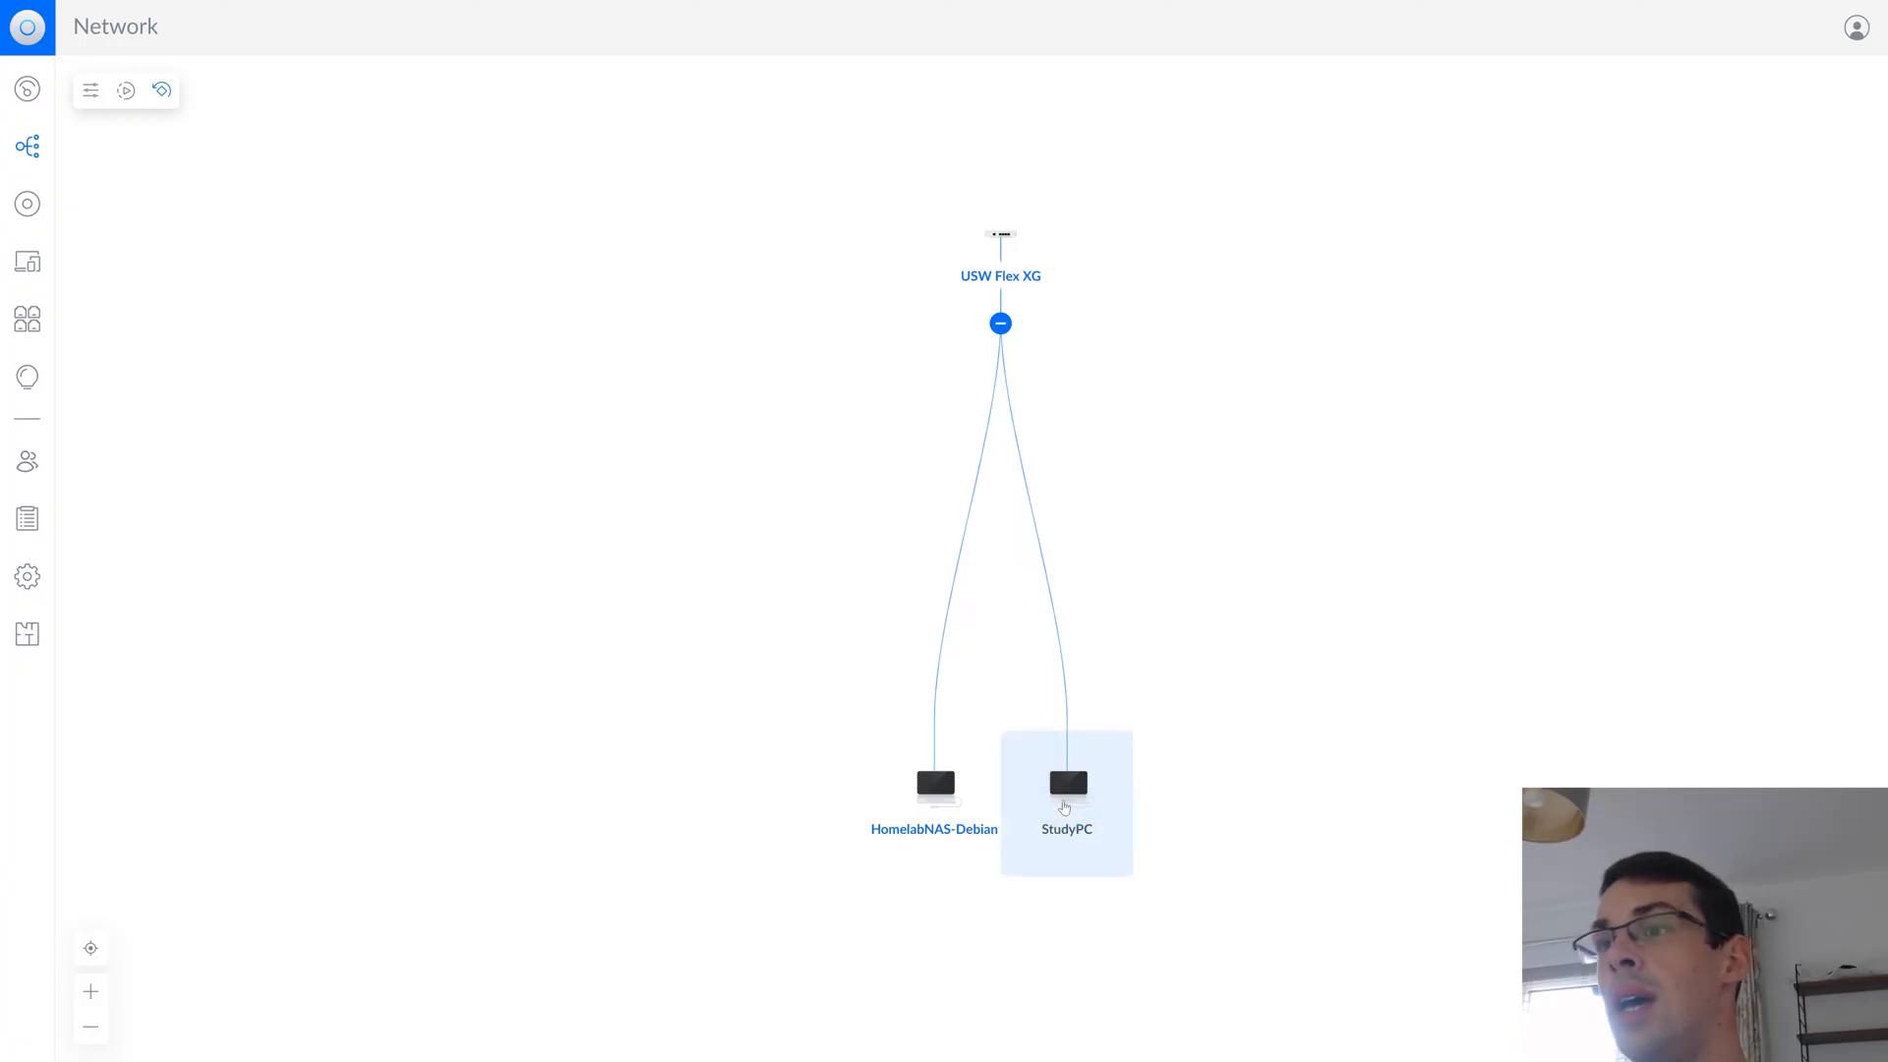
View StudyPC and HomelabNAS-Debian details, then list the UniFi devices
left_click(1066, 789)
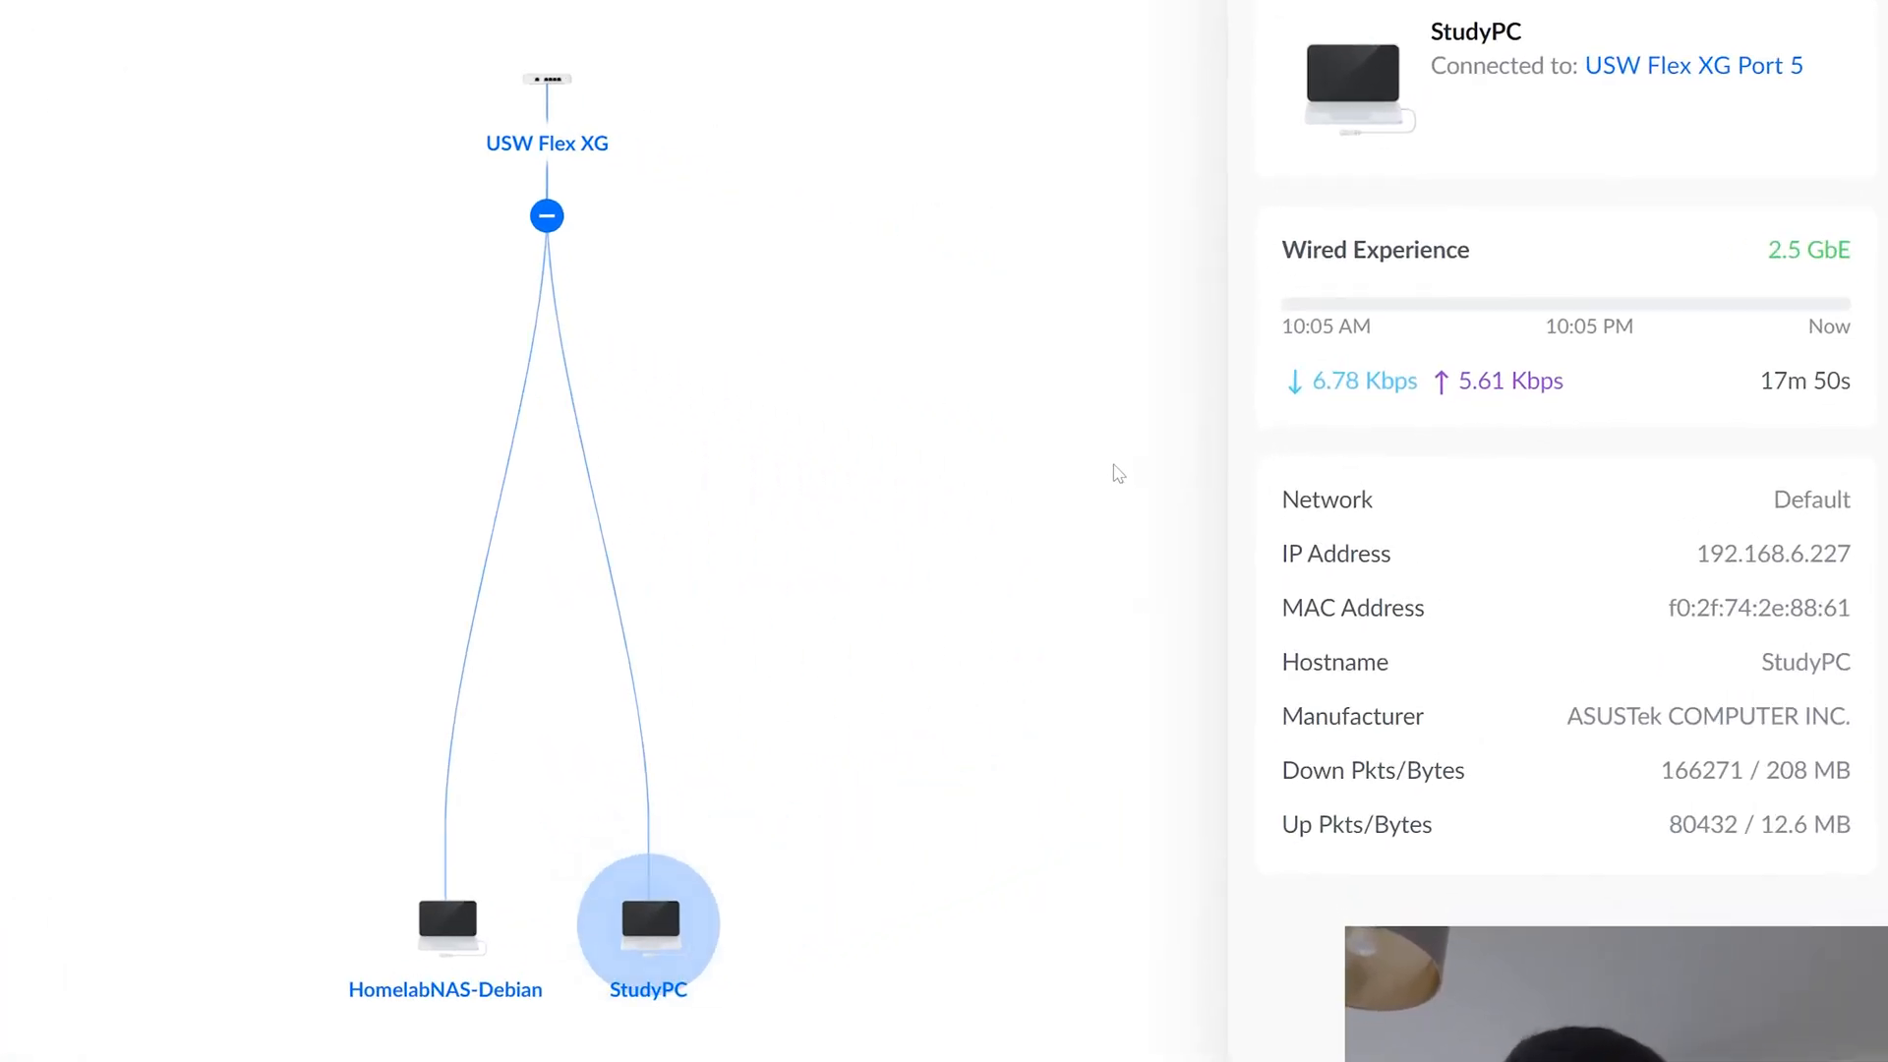
mouse_move(446, 940)
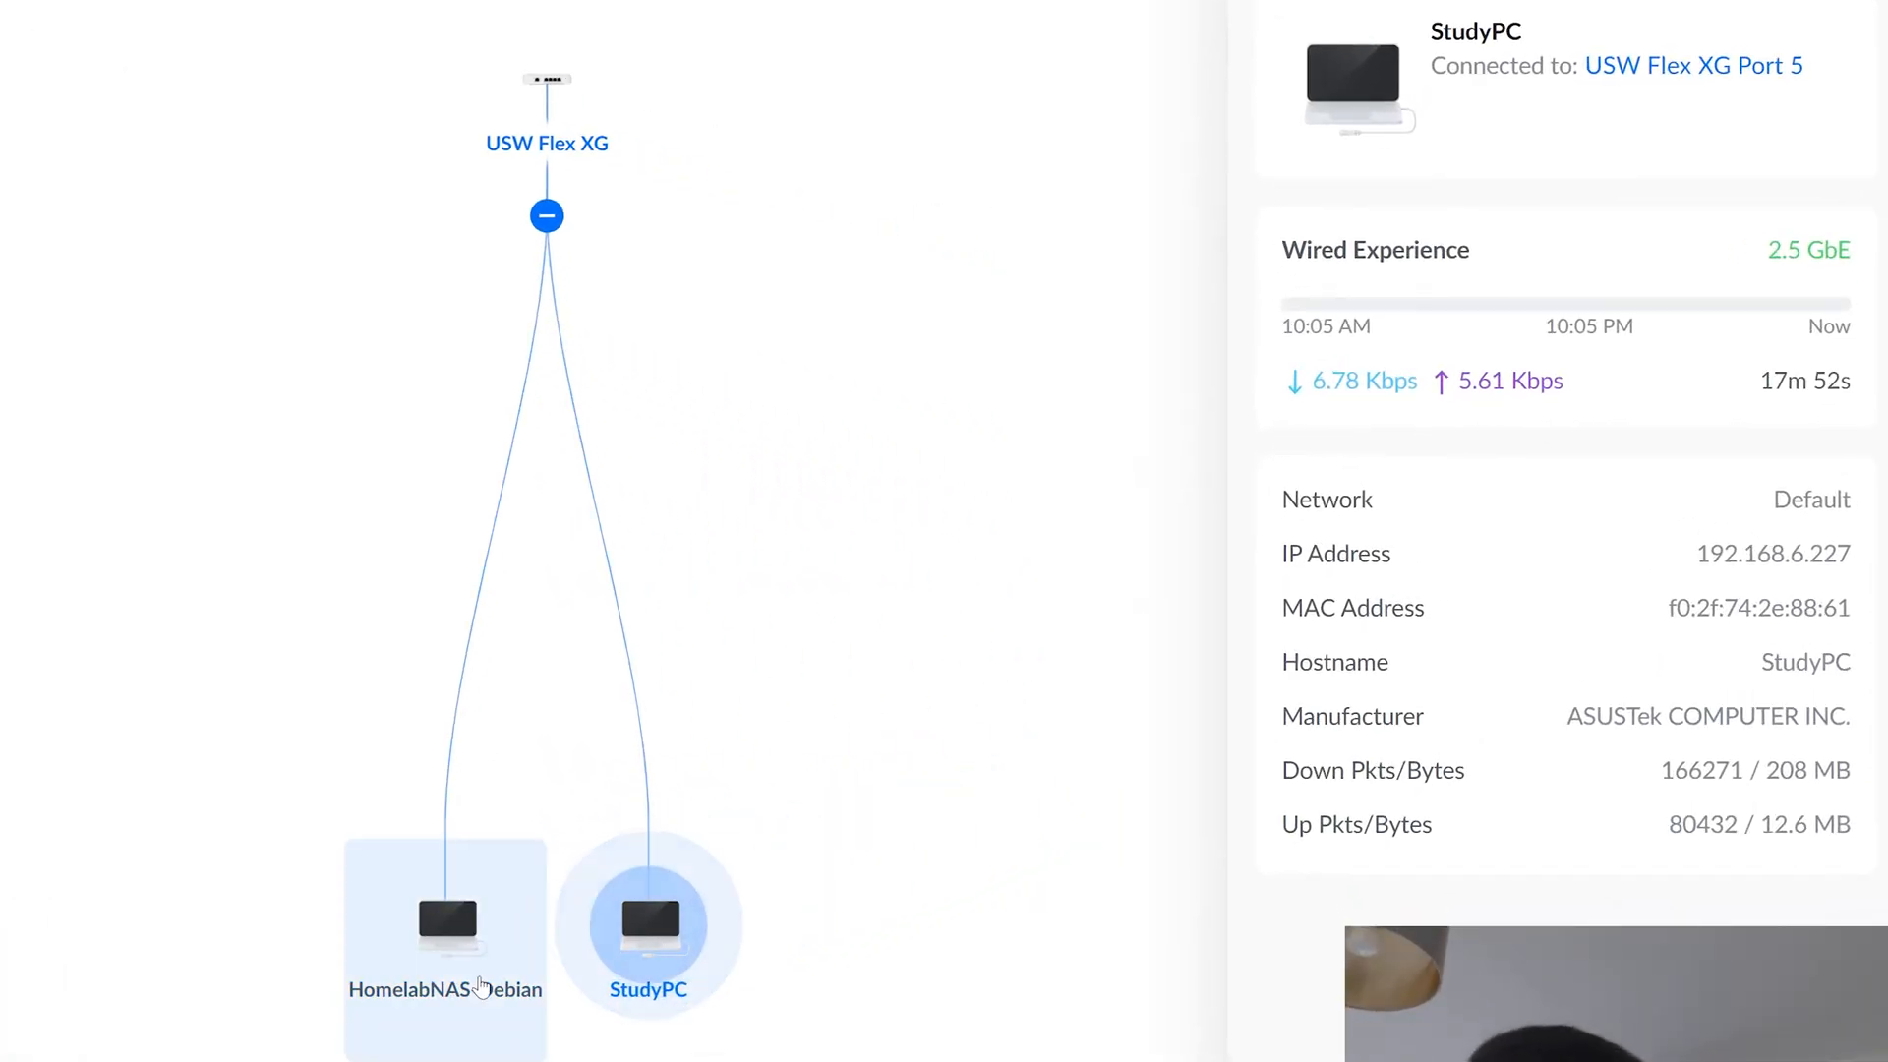
left_click(444, 915)
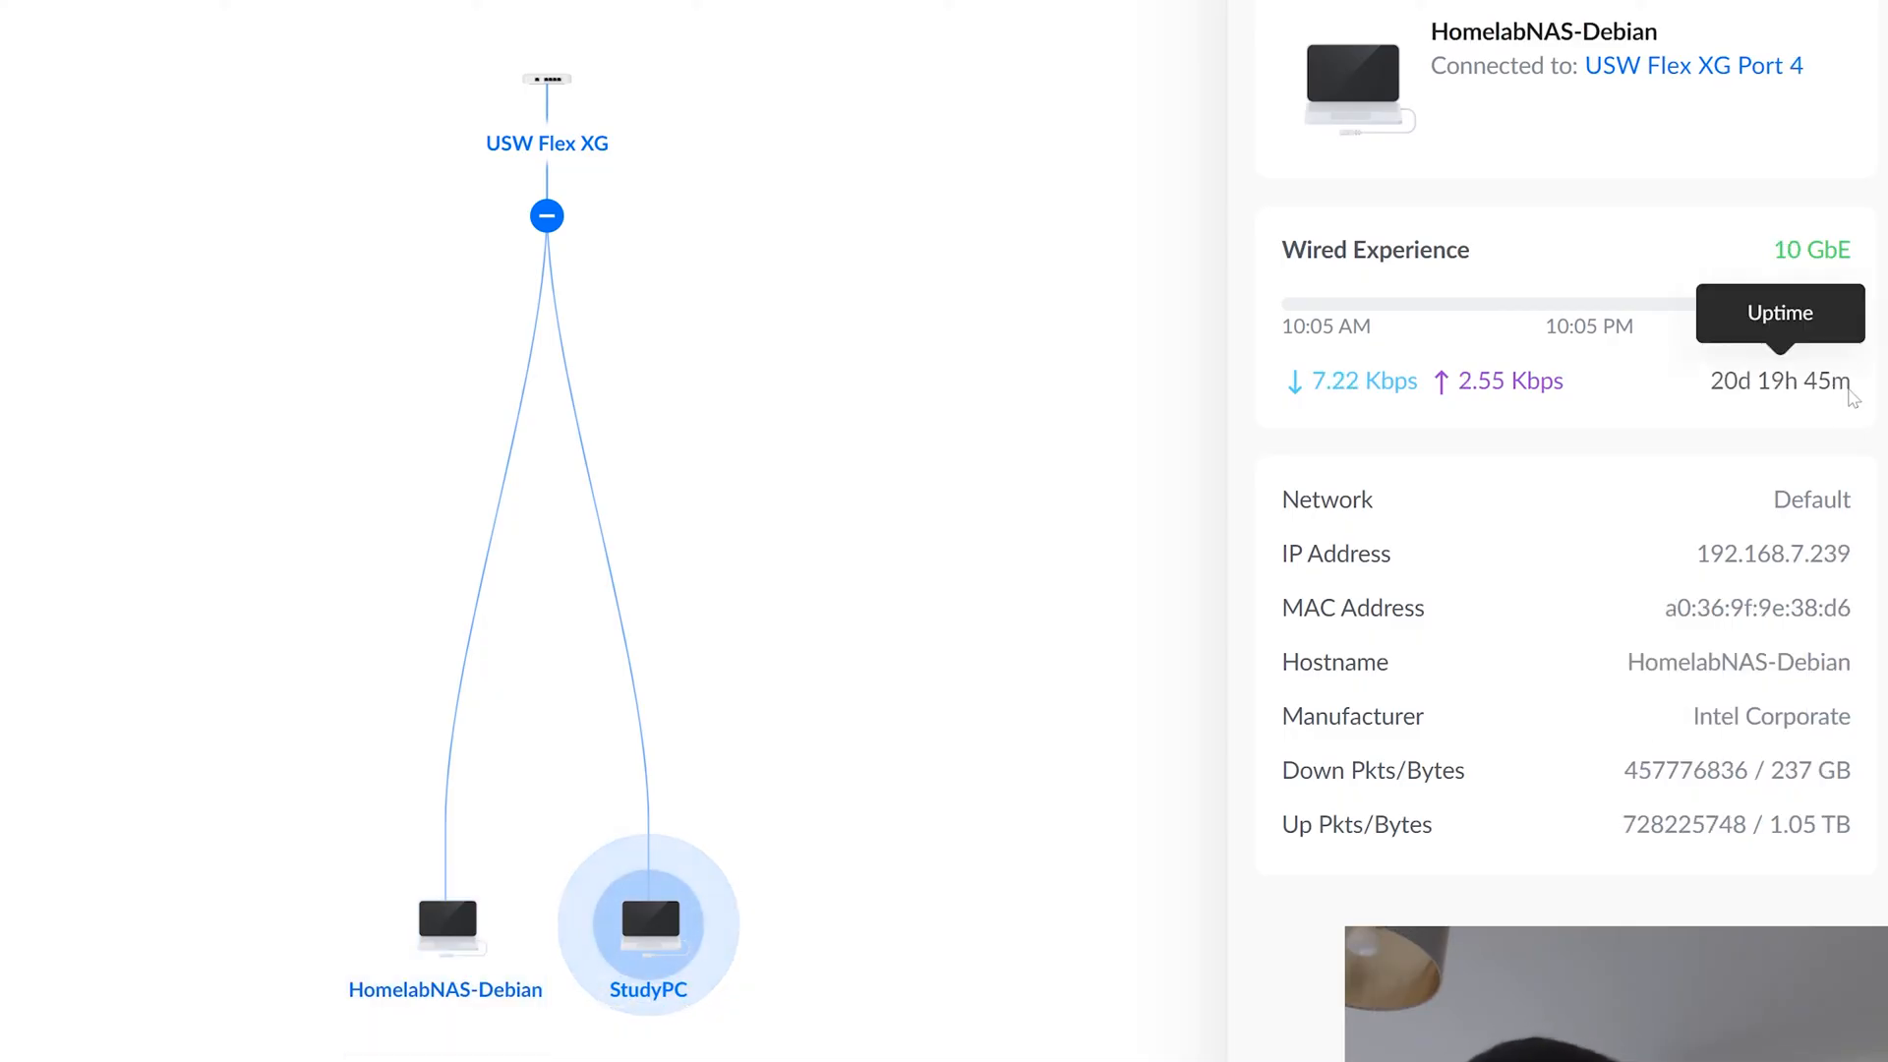
mouse_move(1691, 391)
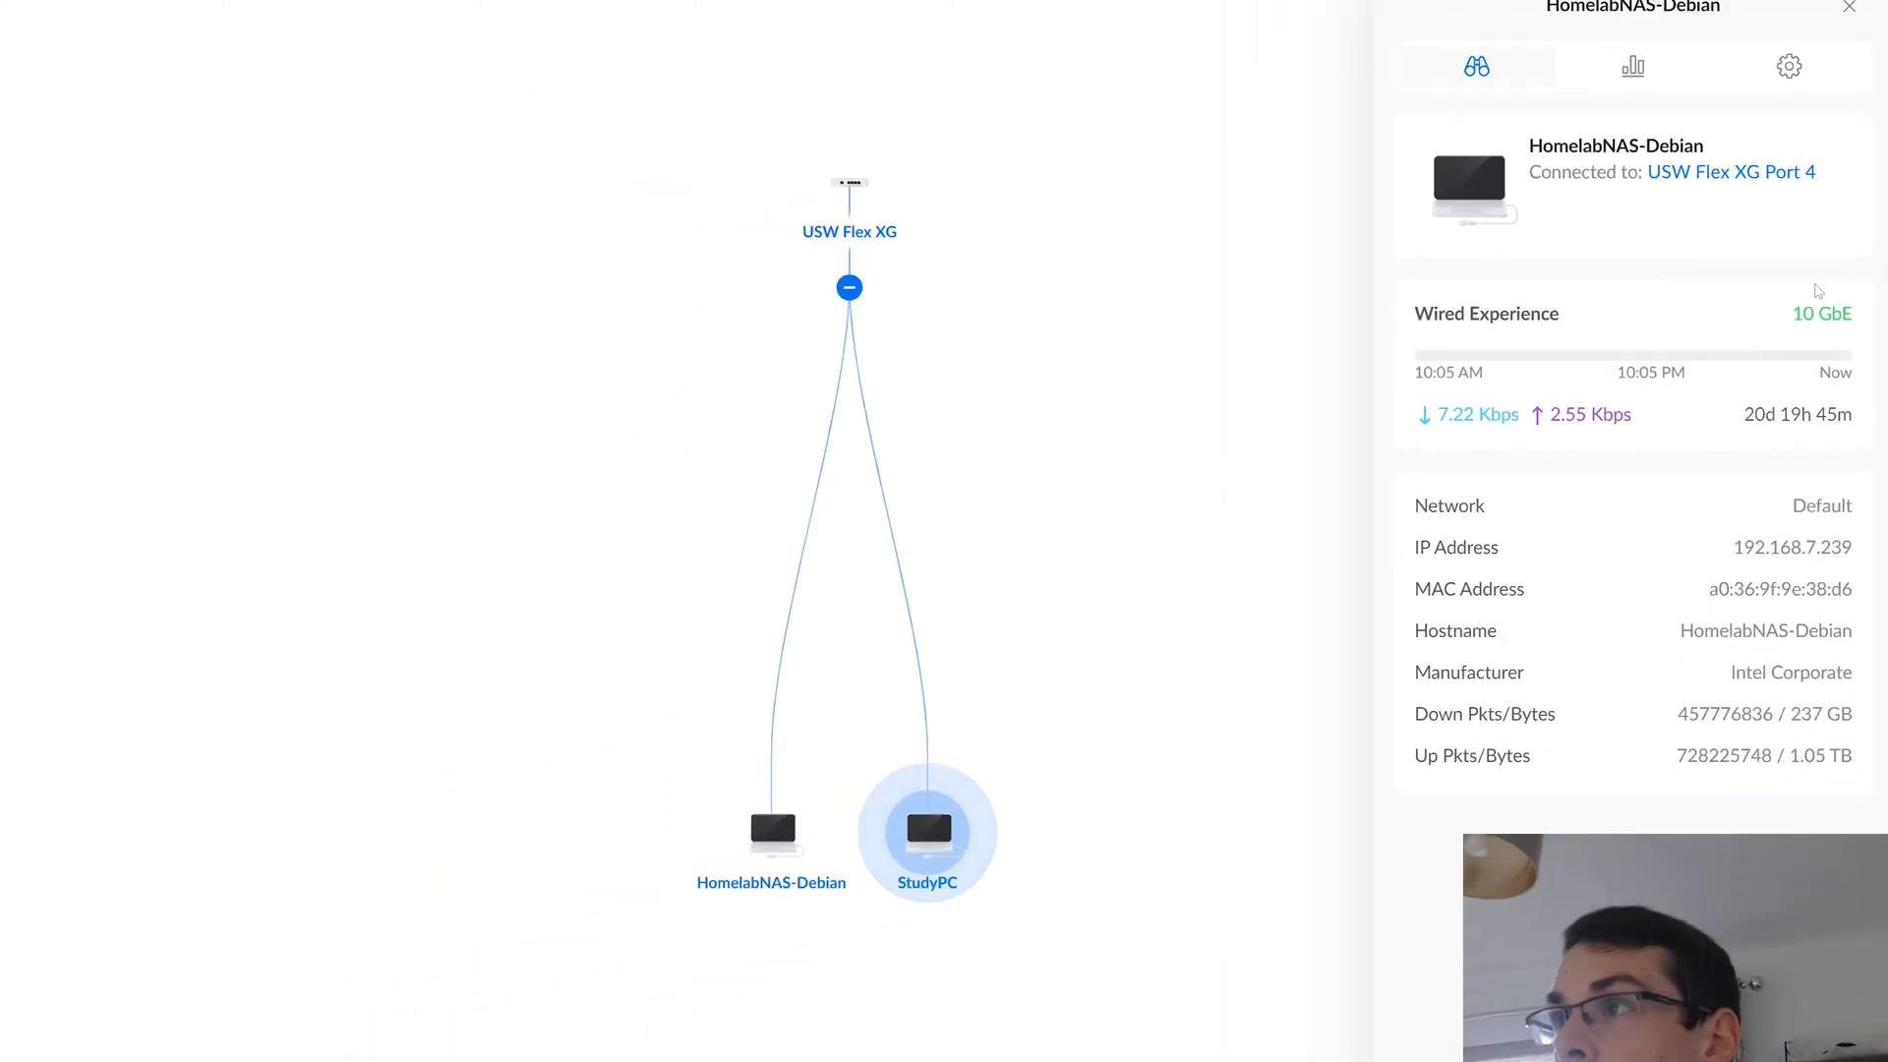
left_click(926, 830)
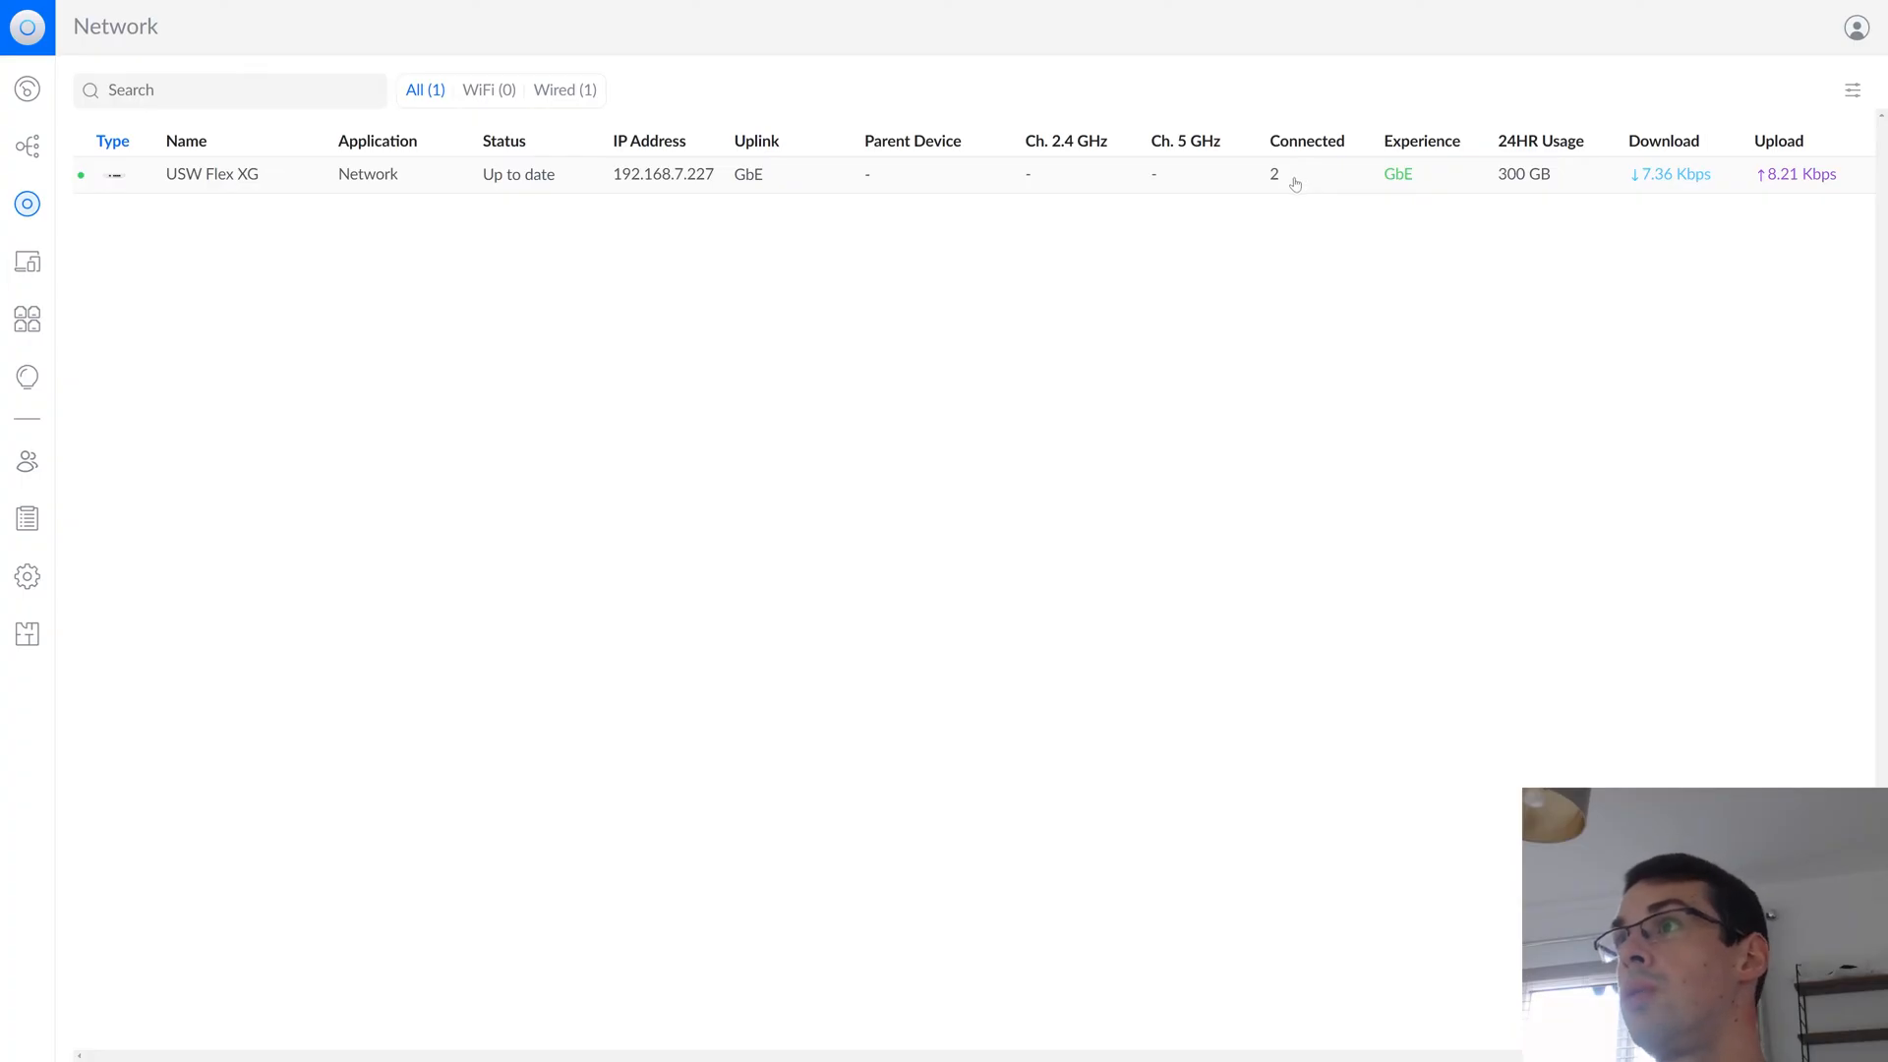
From the USW Flex XG's Port Manager, set Port 3 to Restricted without applying
left_click(211, 173)
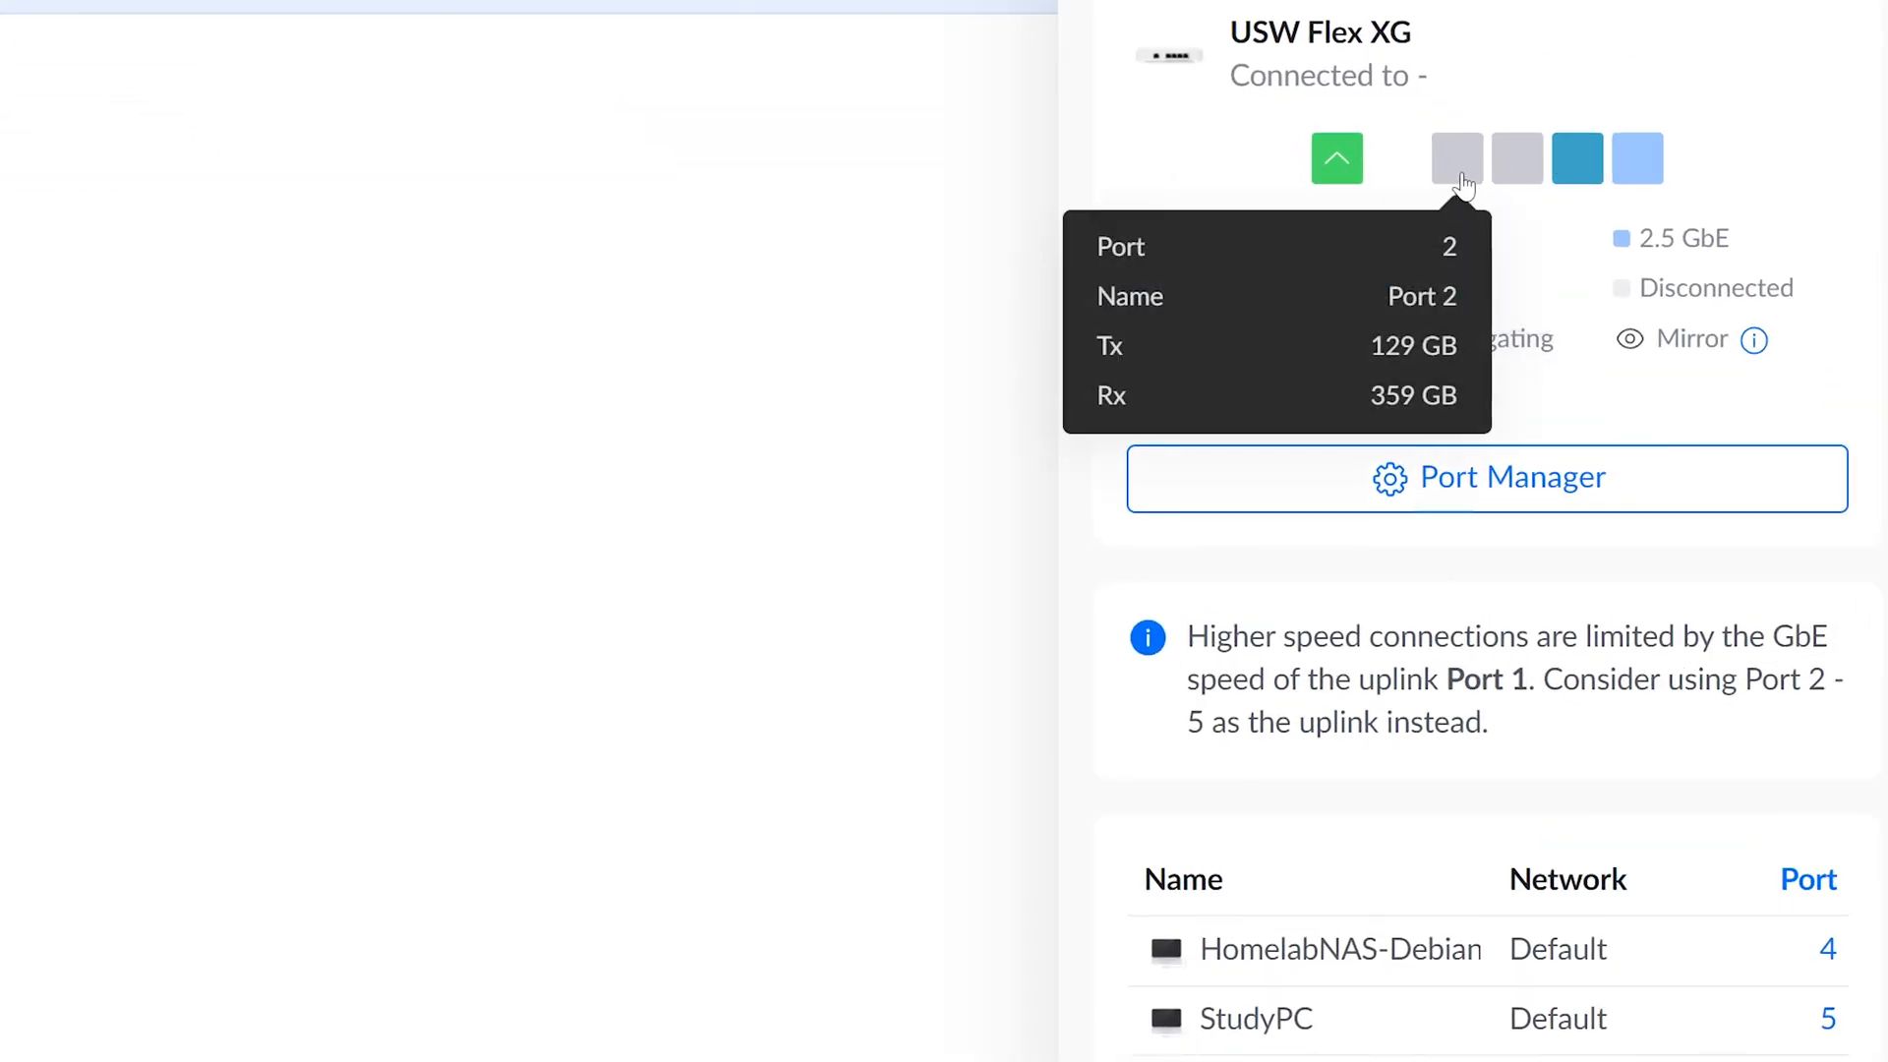
mouse_move(1638, 158)
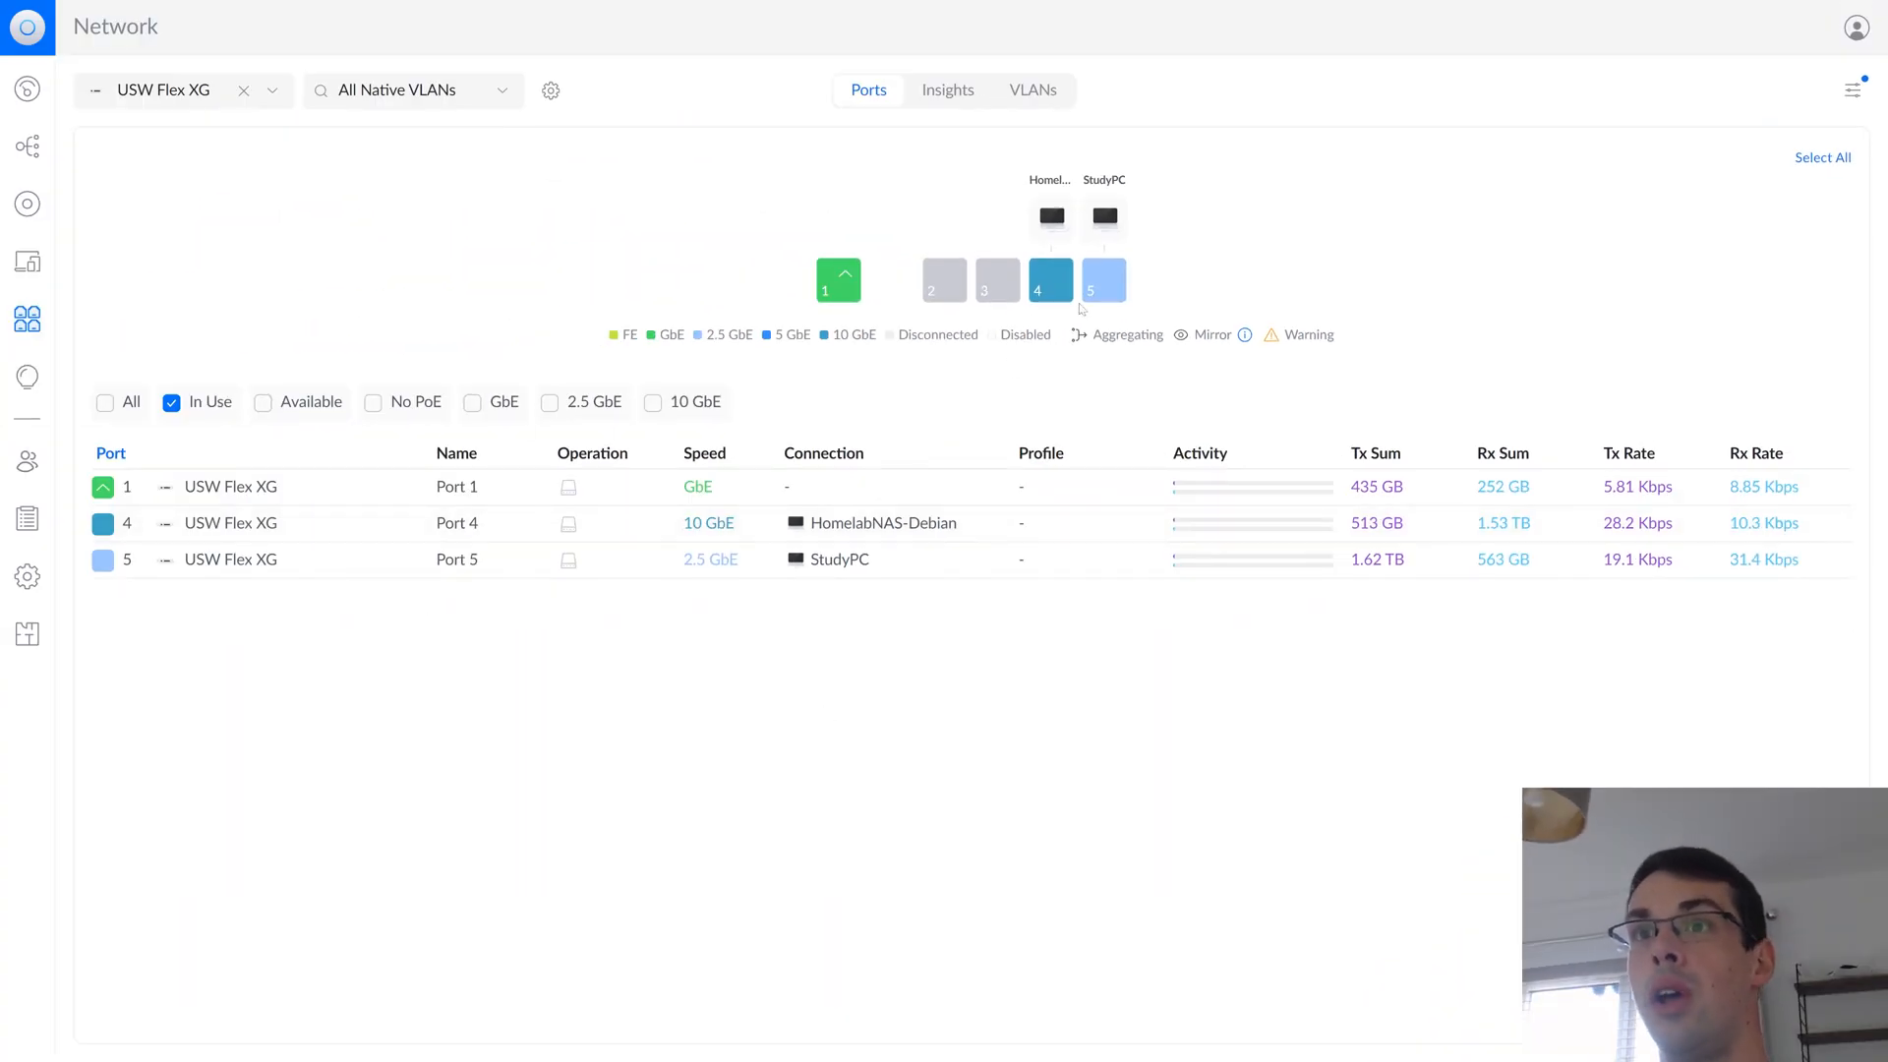
left_click(995, 279)
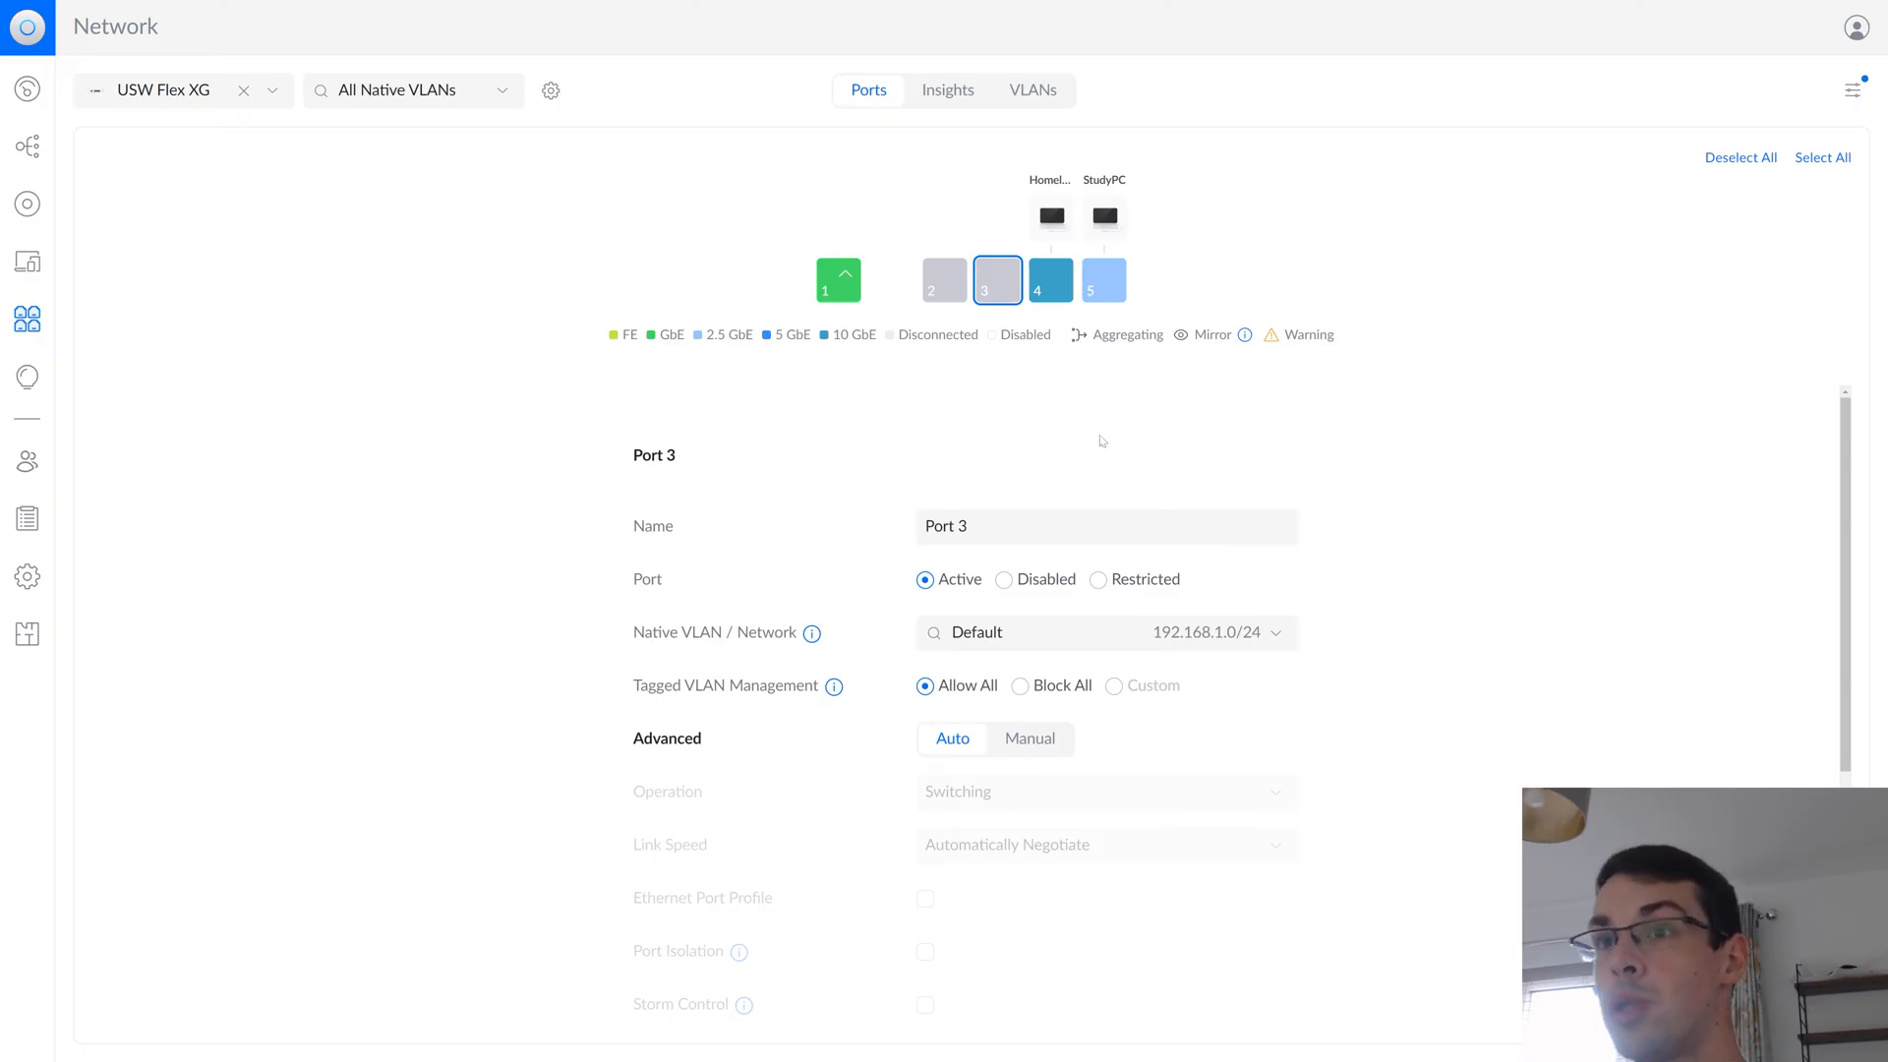
scroll("down", 3)
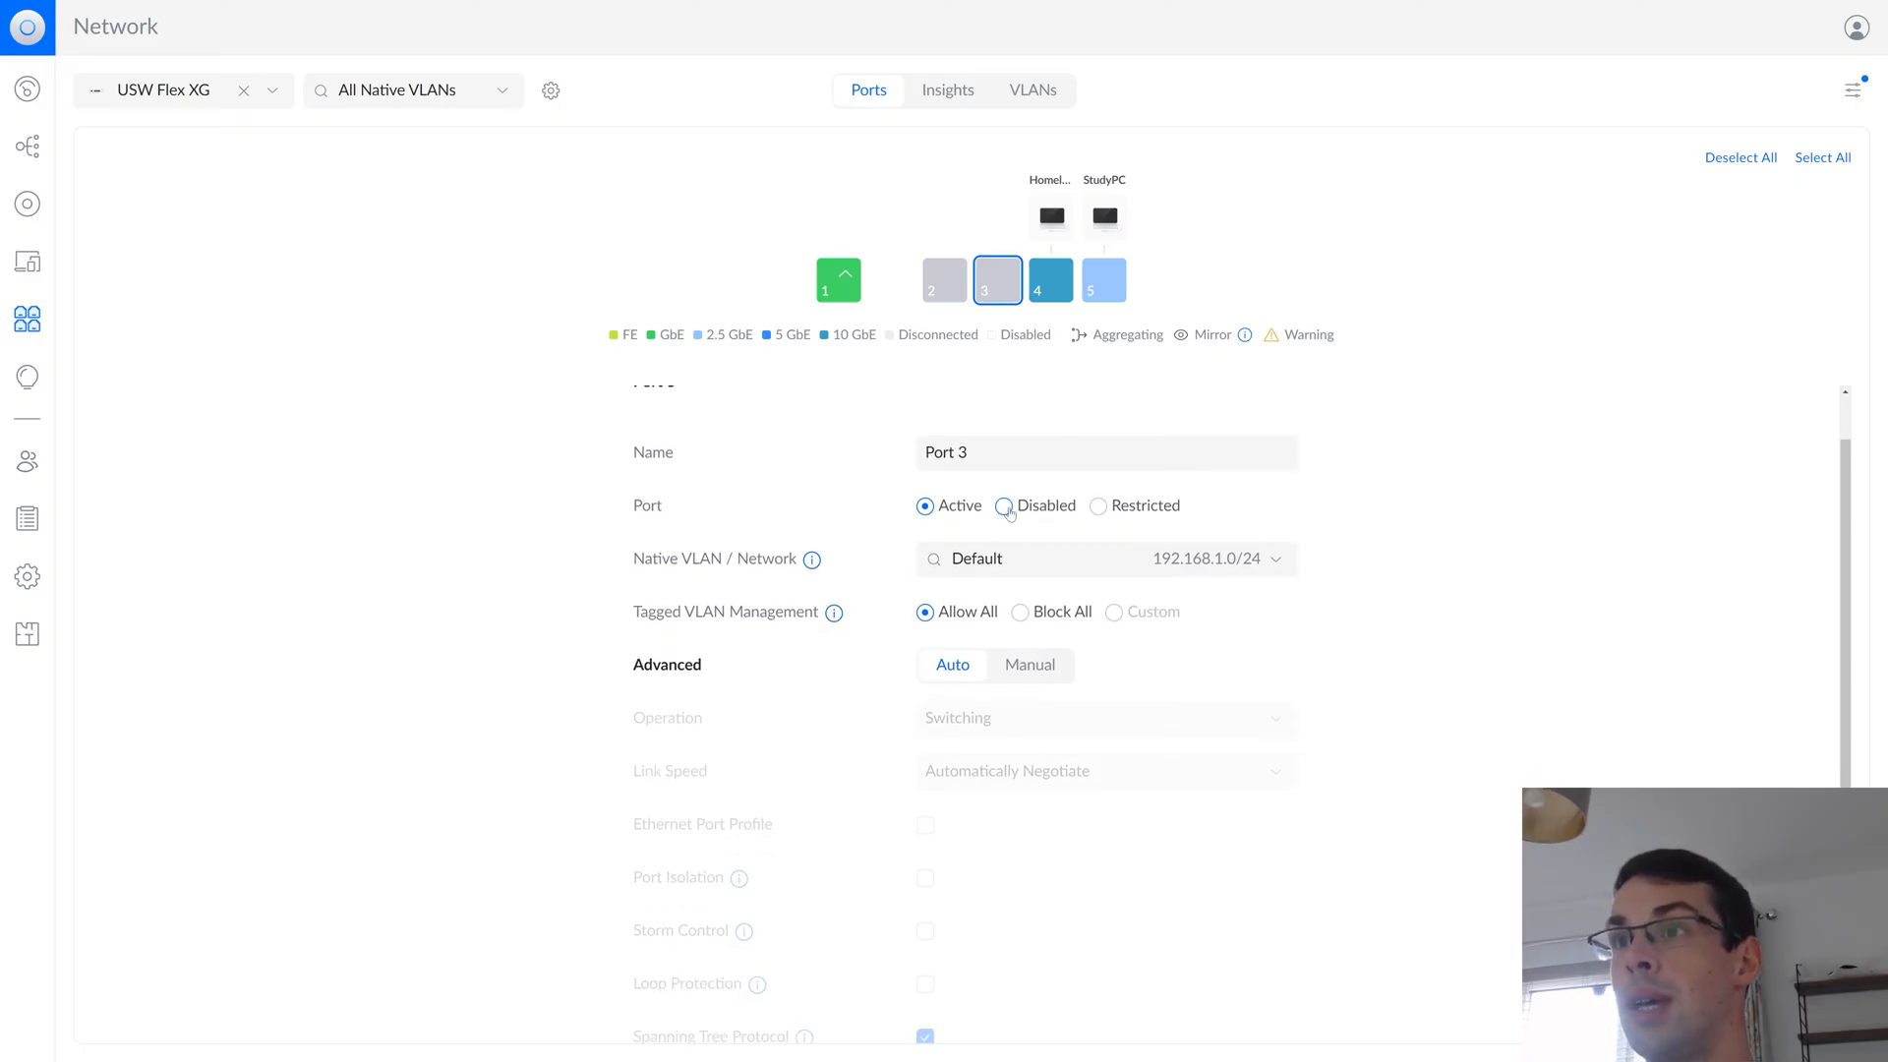
left_click(1097, 506)
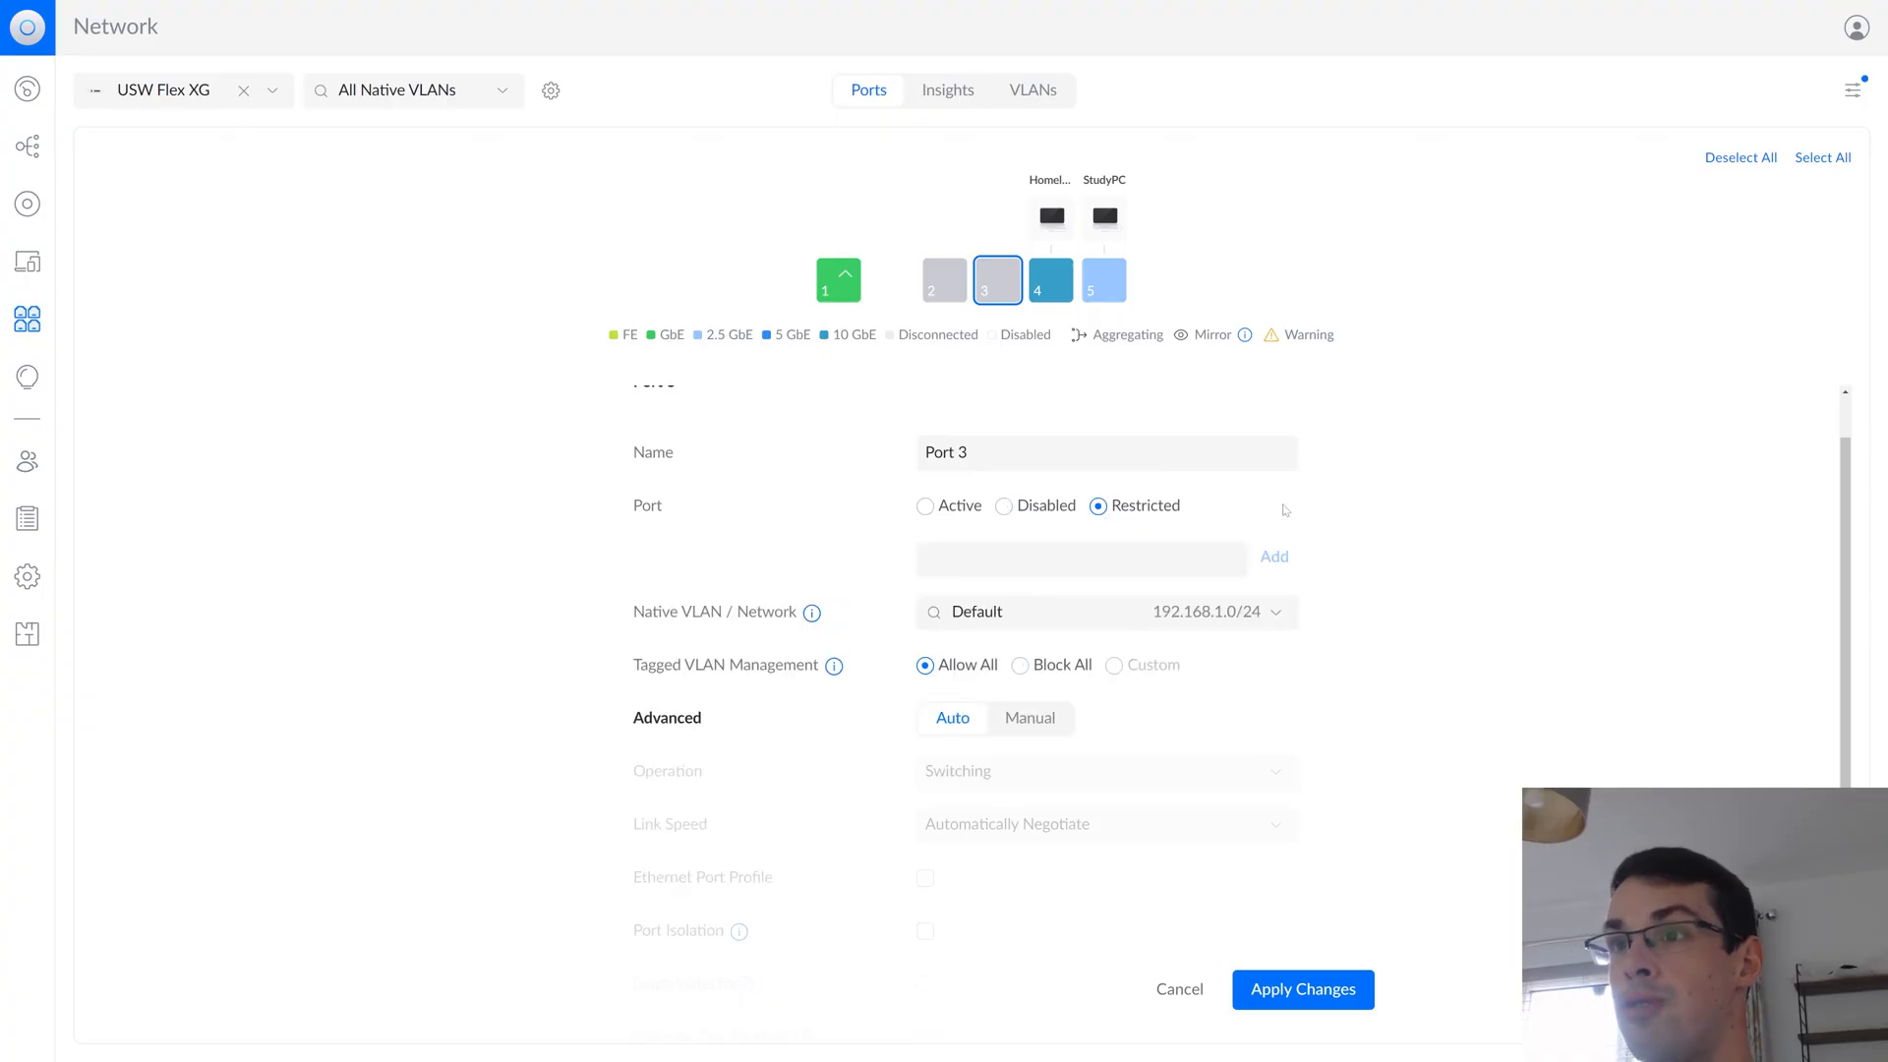